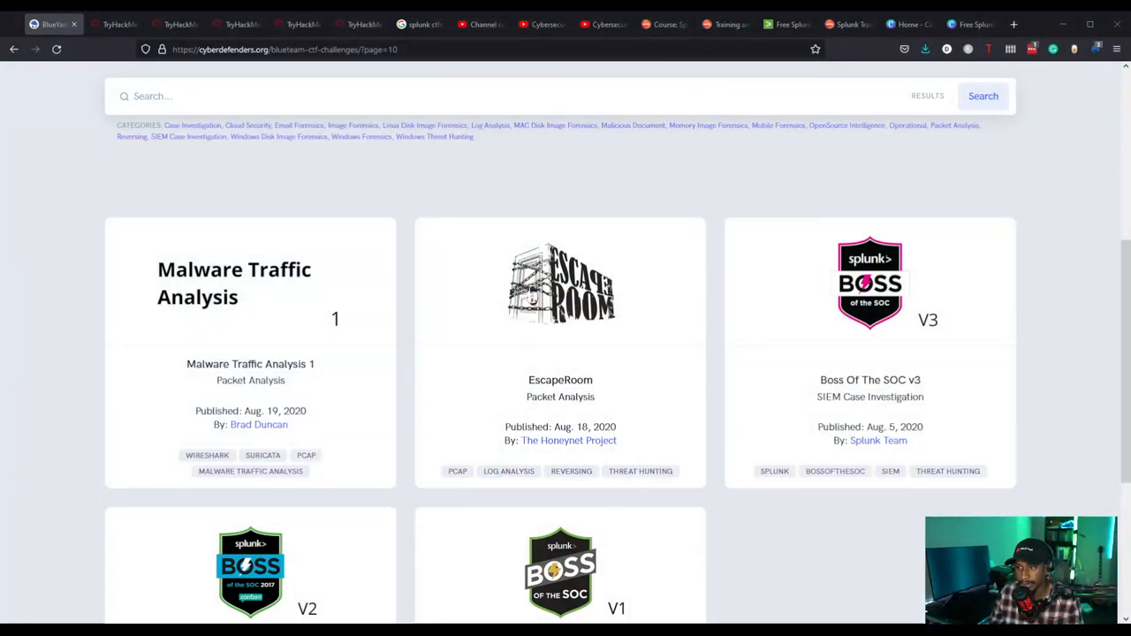
Scroll the BlueYard challenges page to view the Boss Of The SOC v1 download instructions.
scroll("down", 3)
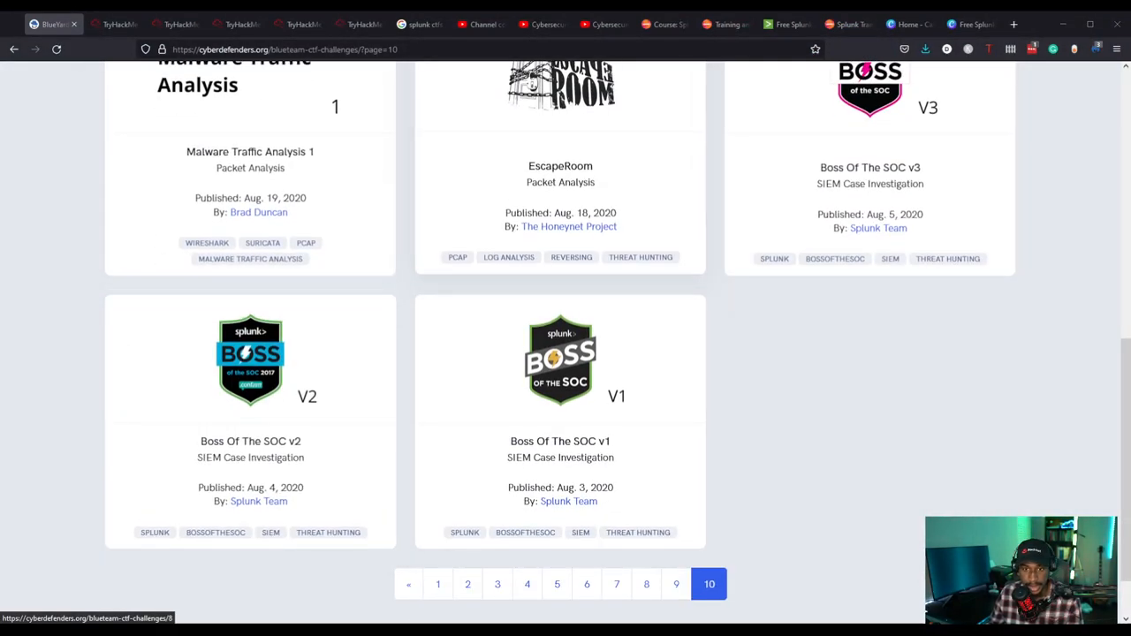
scroll("up", 3)
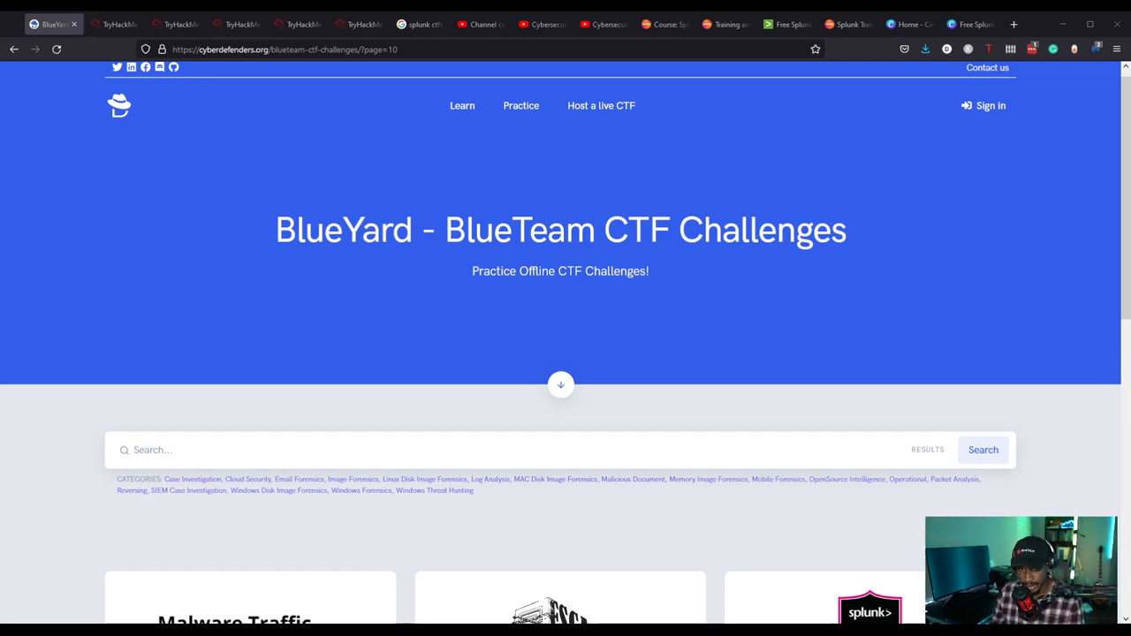
scroll("down", 3)
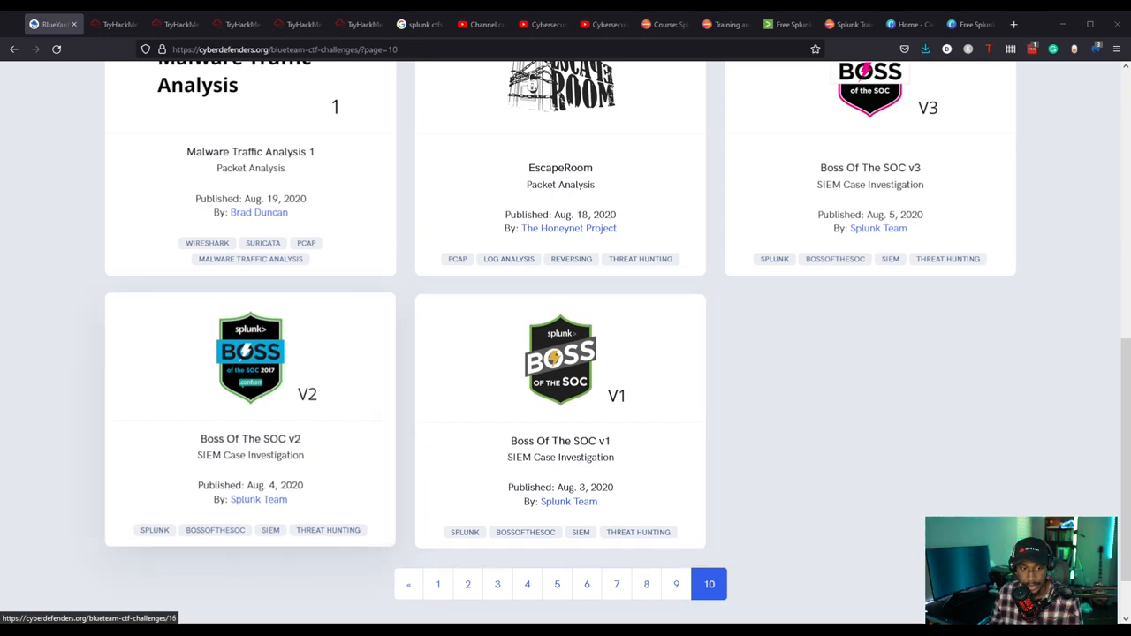
scroll("down", 3)
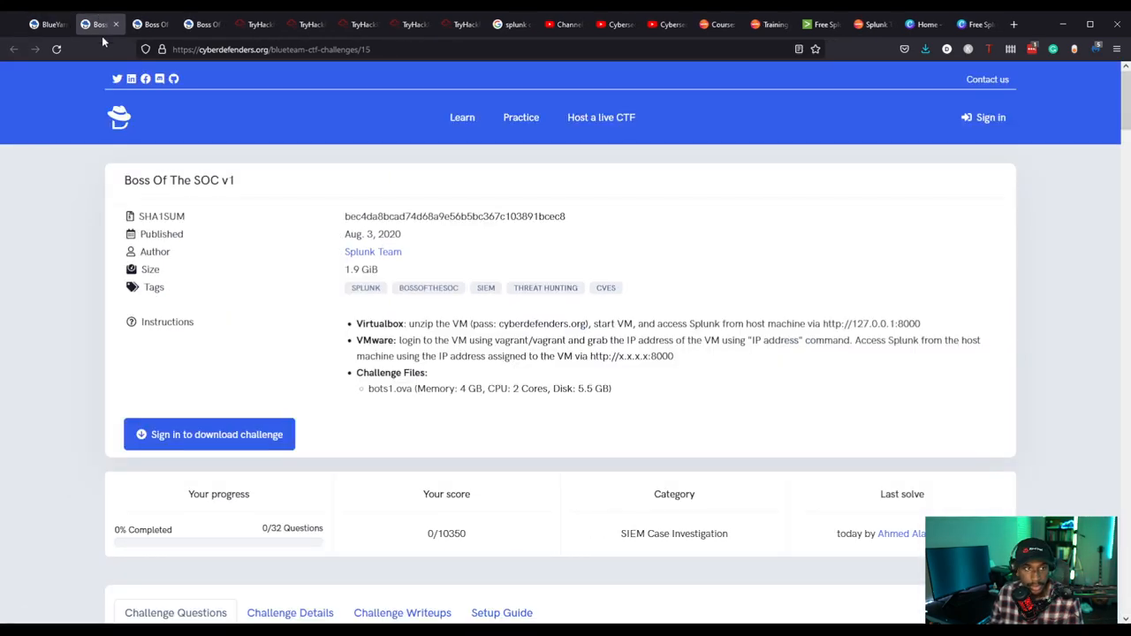
Review the Boss Of The SOC v2 and v3 pages, then close the v3 page.
scroll("down", 3)
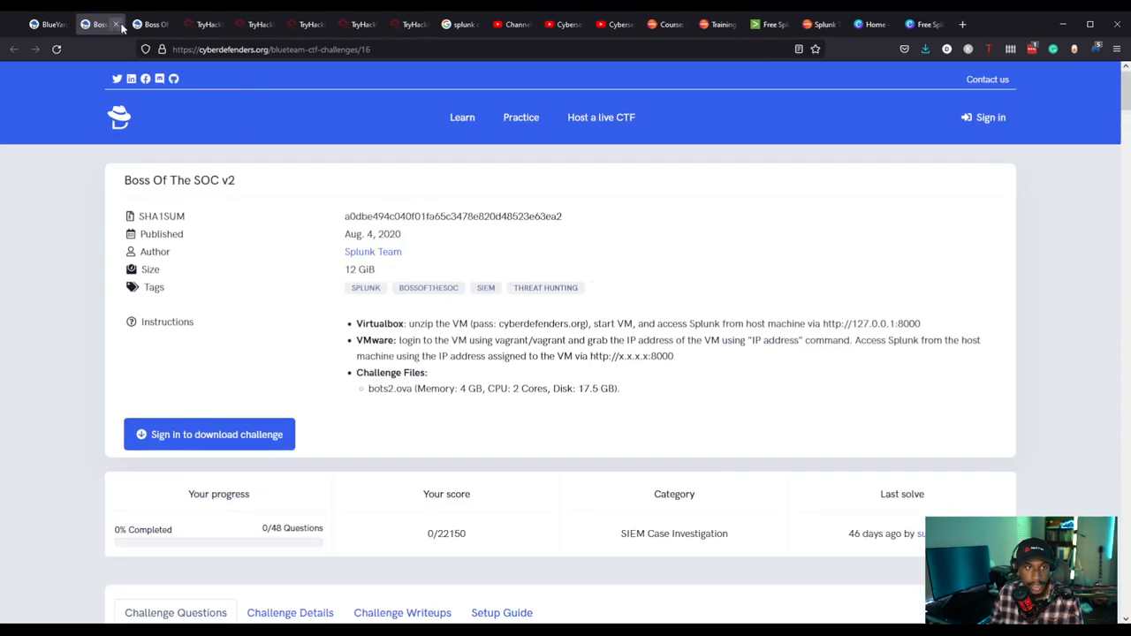
scroll("down", 3)
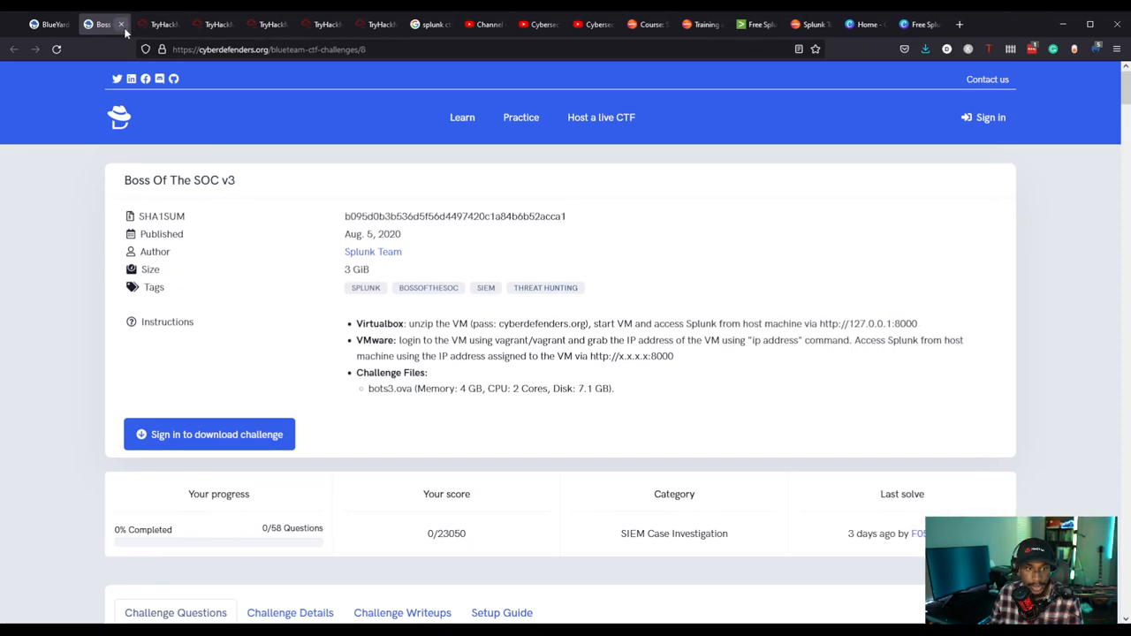
scroll("down", 3)
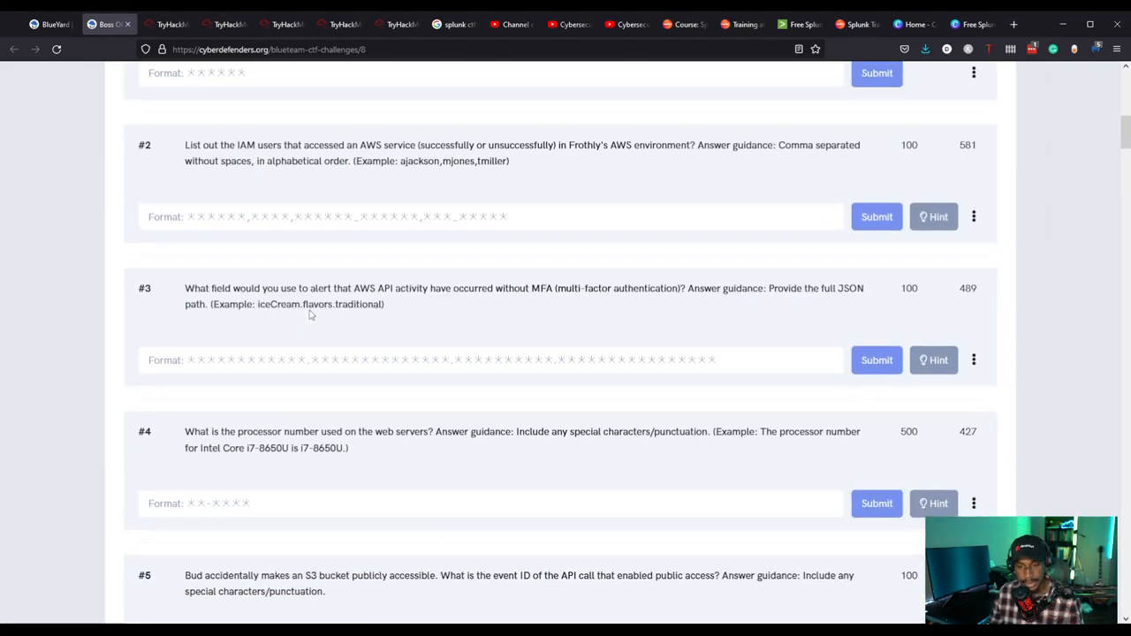
left_click(106, 24)
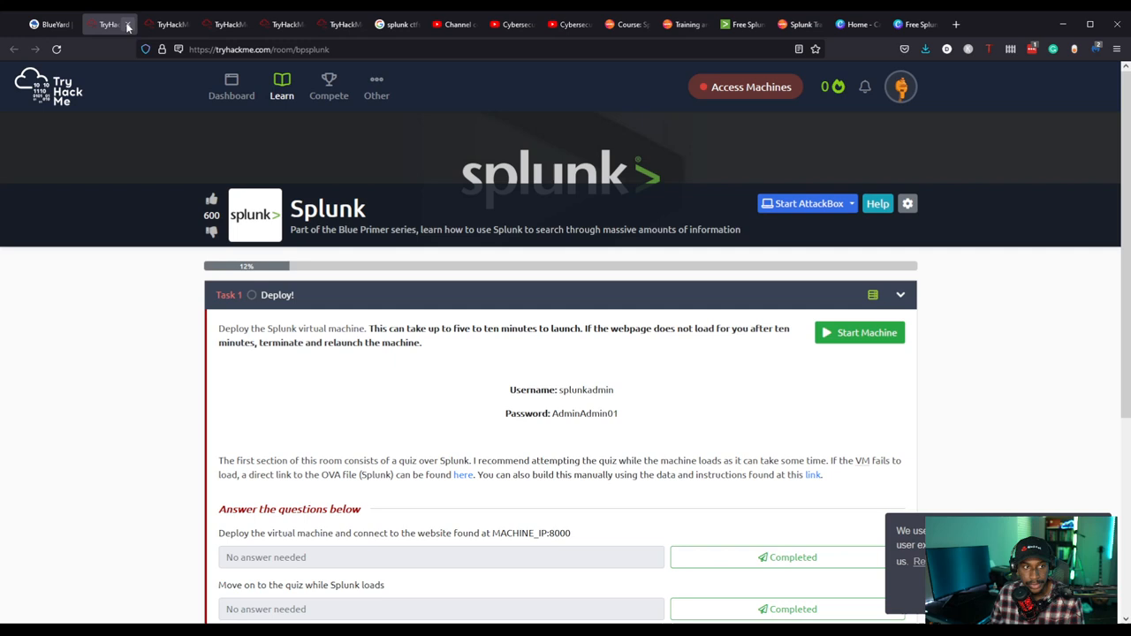
left_click(53, 24)
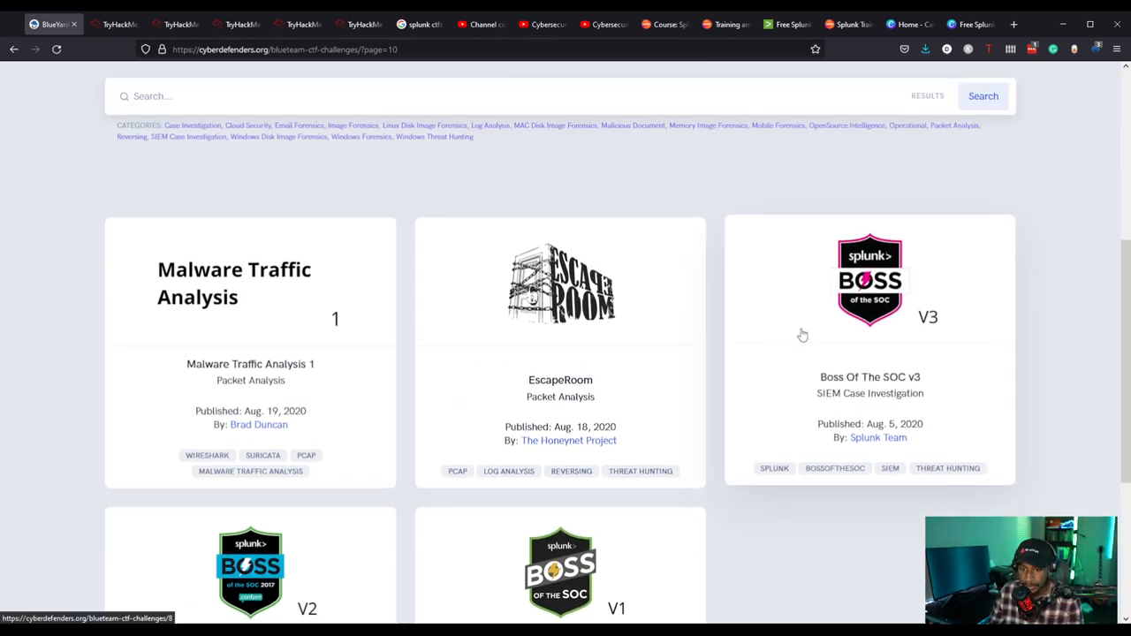
scroll("down", 3)
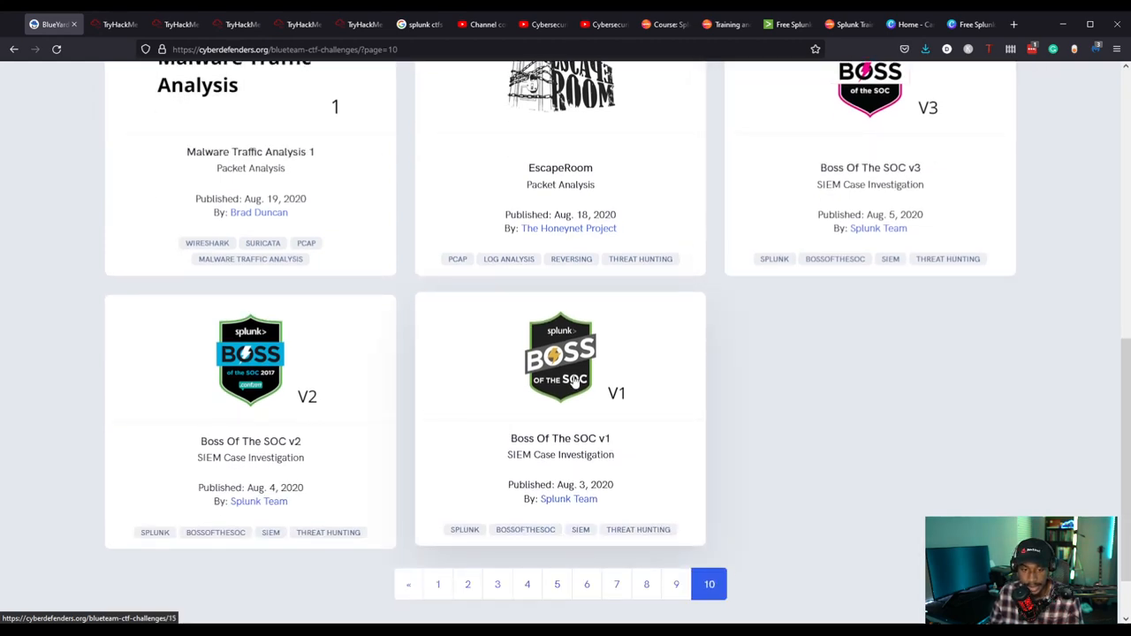
mouse_move(617, 360)
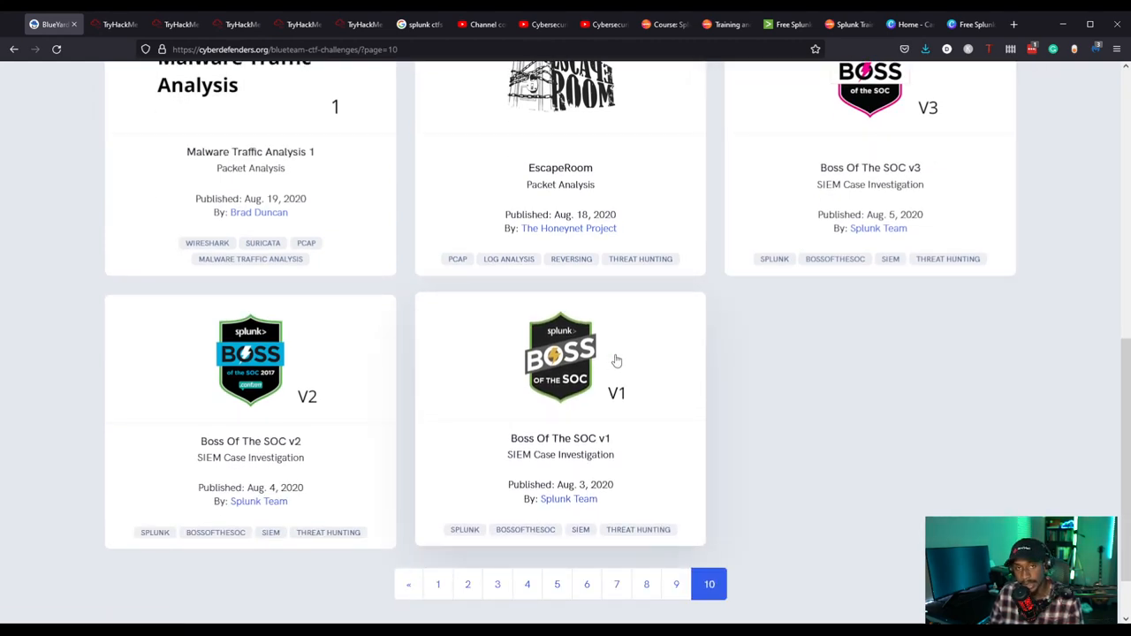
mouse_move(597, 384)
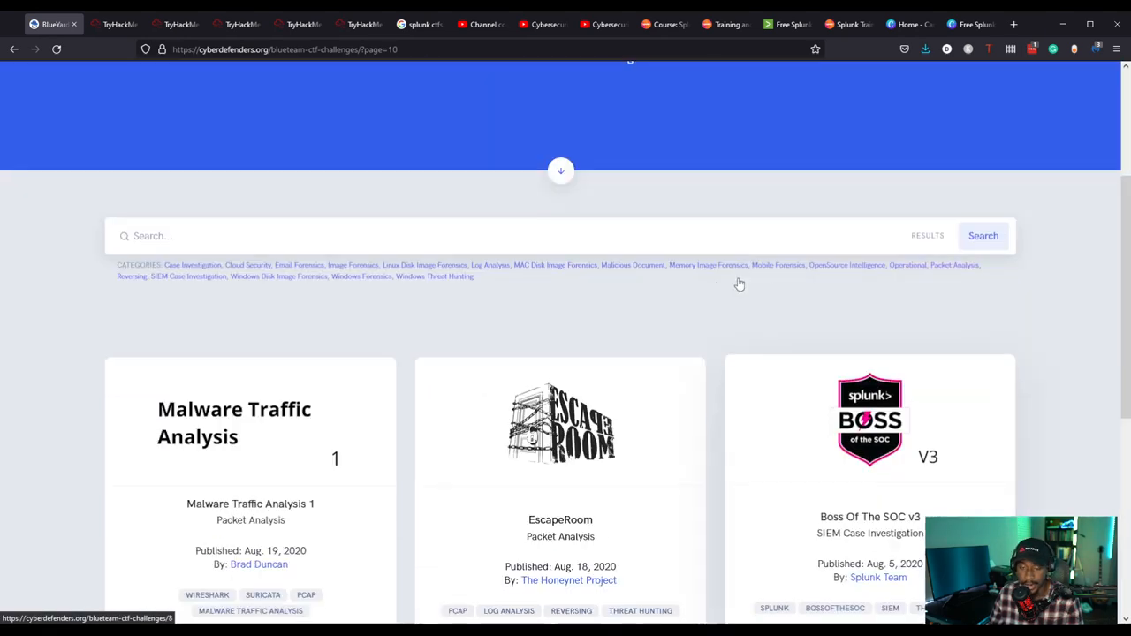
scroll("up", 3)
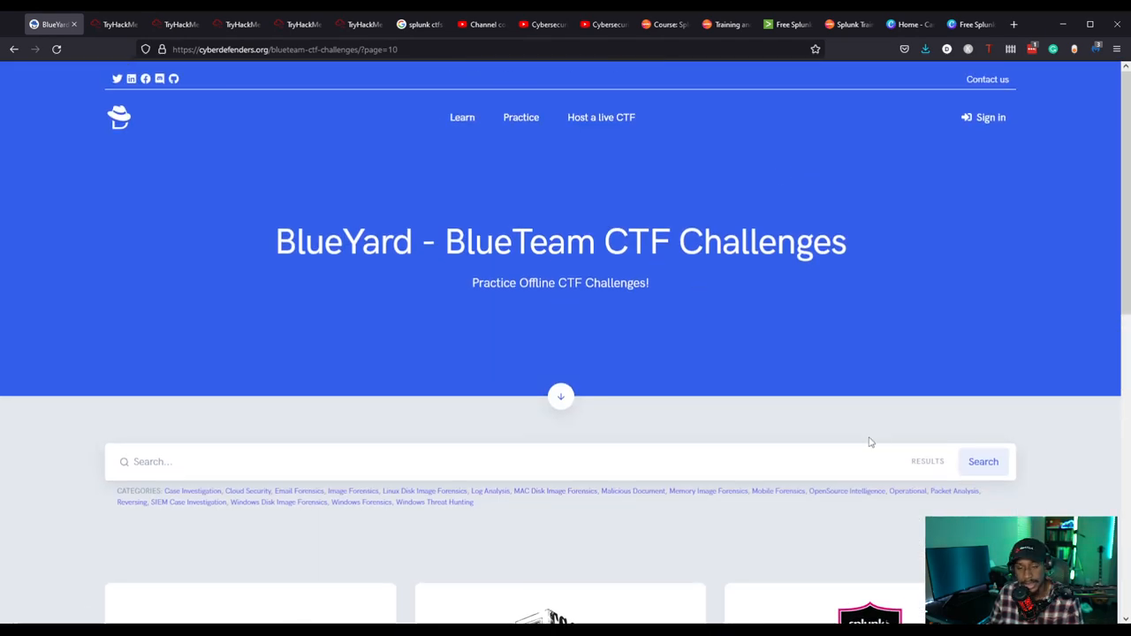
scroll("down", 3)
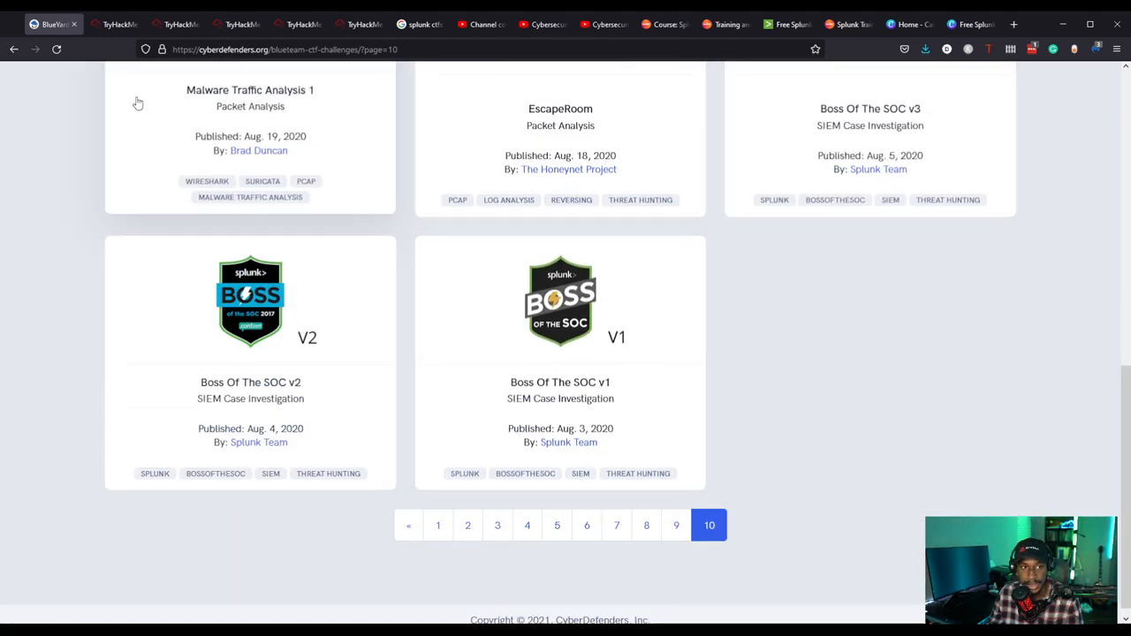
left_click(115, 24)
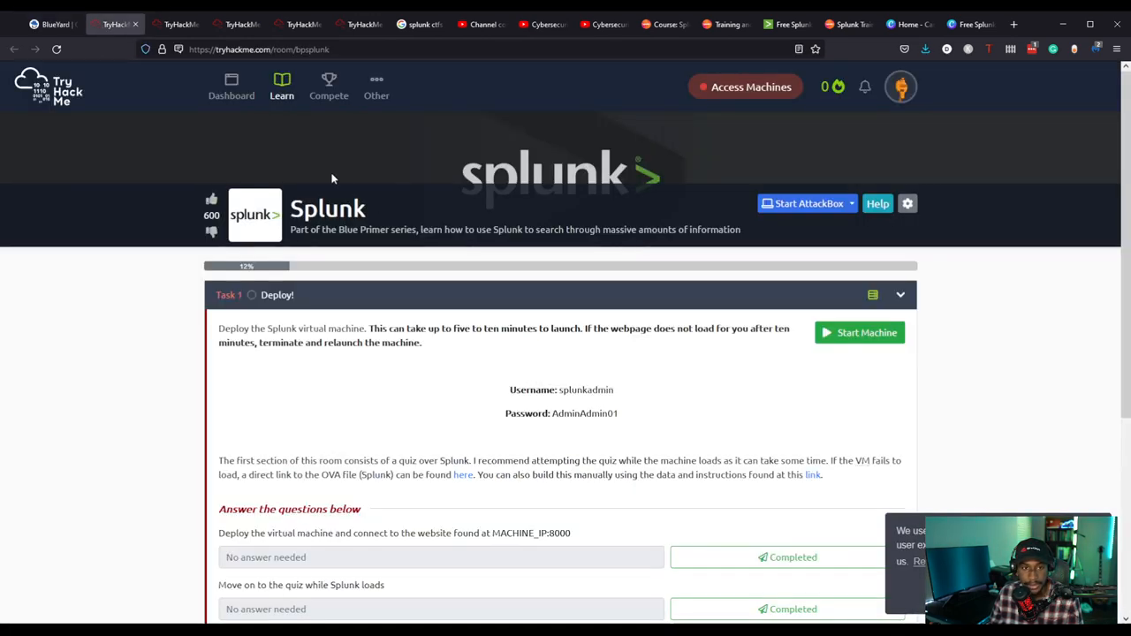
mouse_move(320, 156)
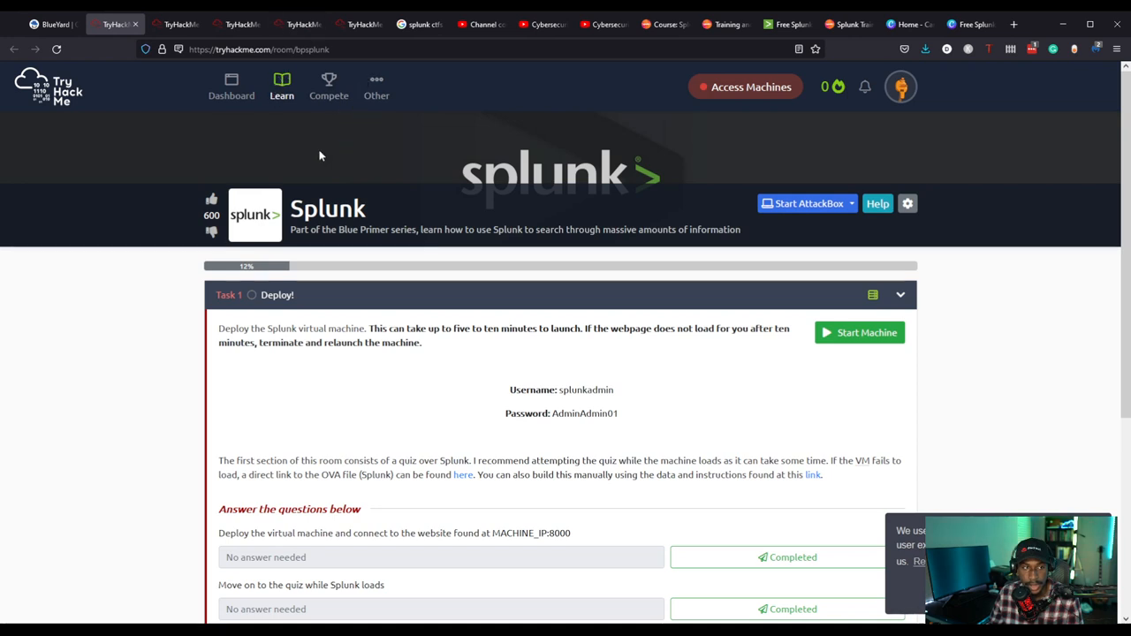
Scroll past the Task 2 Splunk quiz to reach the Task 3 BOTS! section.
scroll("down", 3)
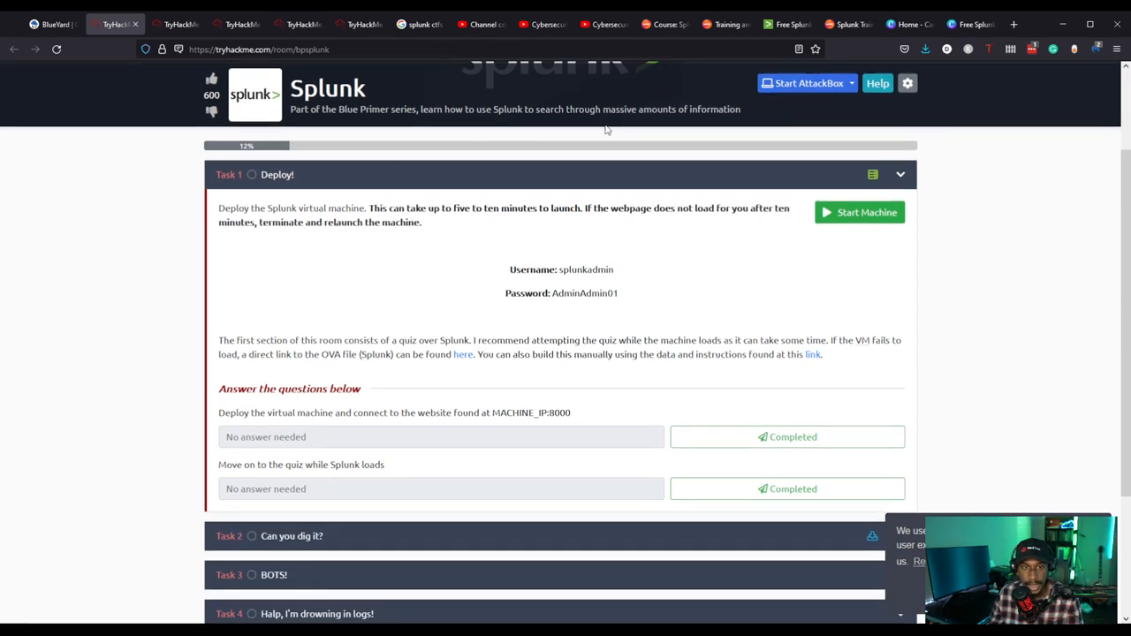
mouse_move(377, 190)
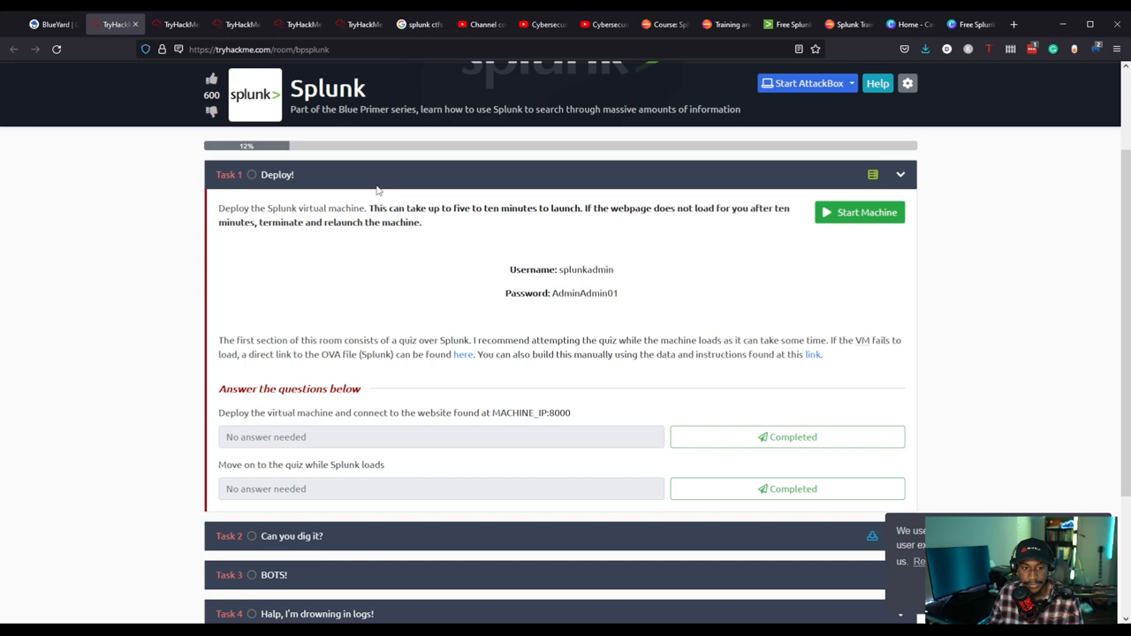
scroll("down", 3)
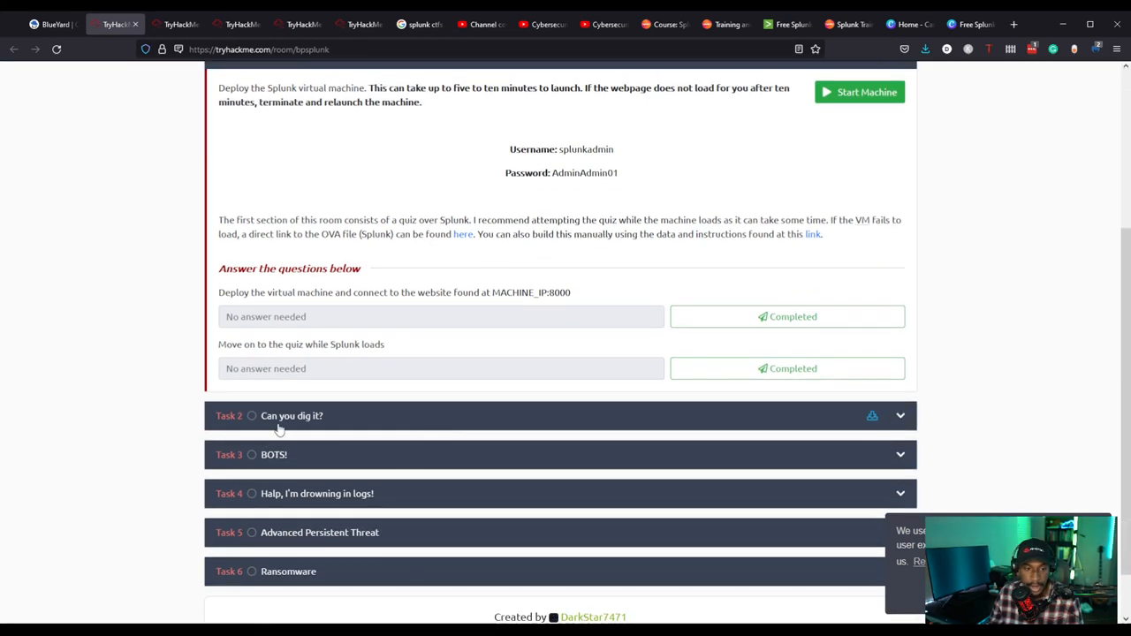
scroll("down", 3)
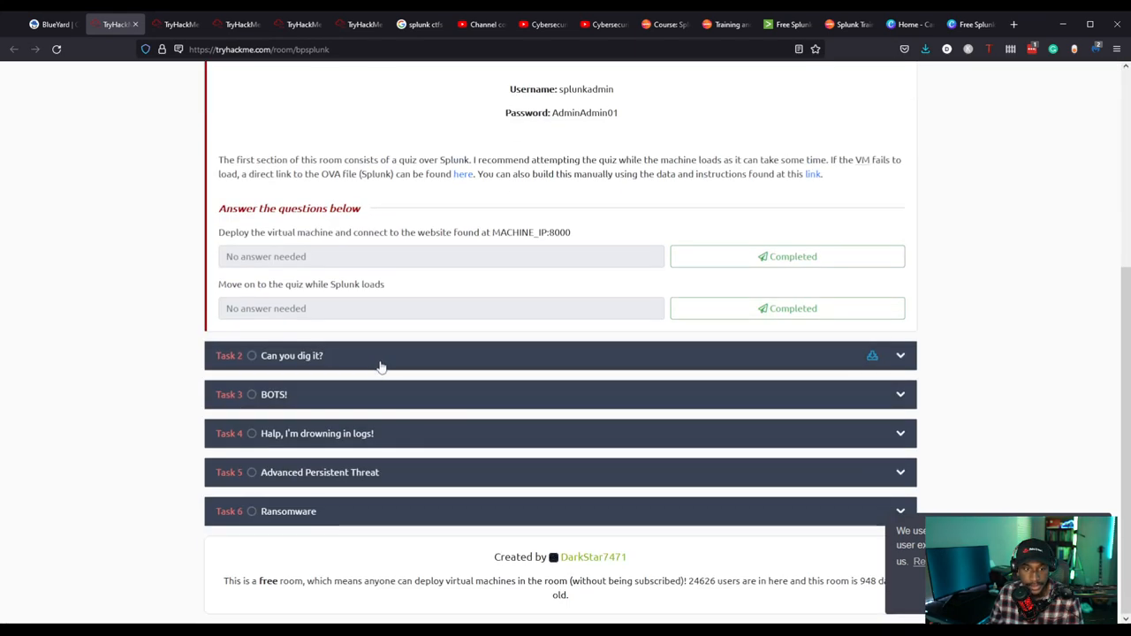
scroll("down", 3)
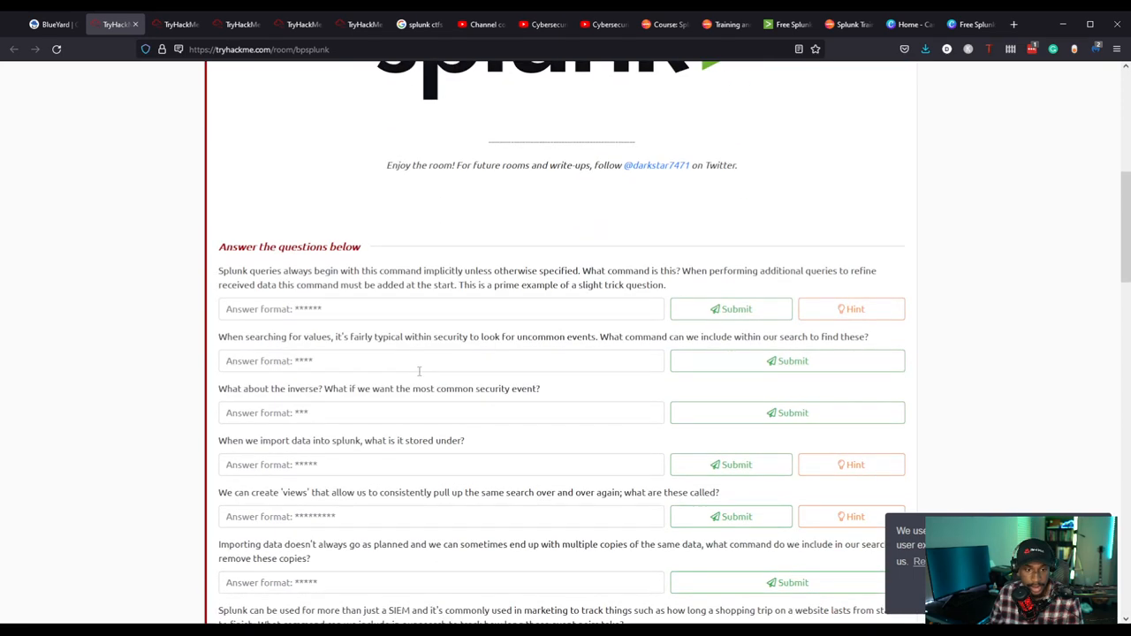
scroll("down", 3)
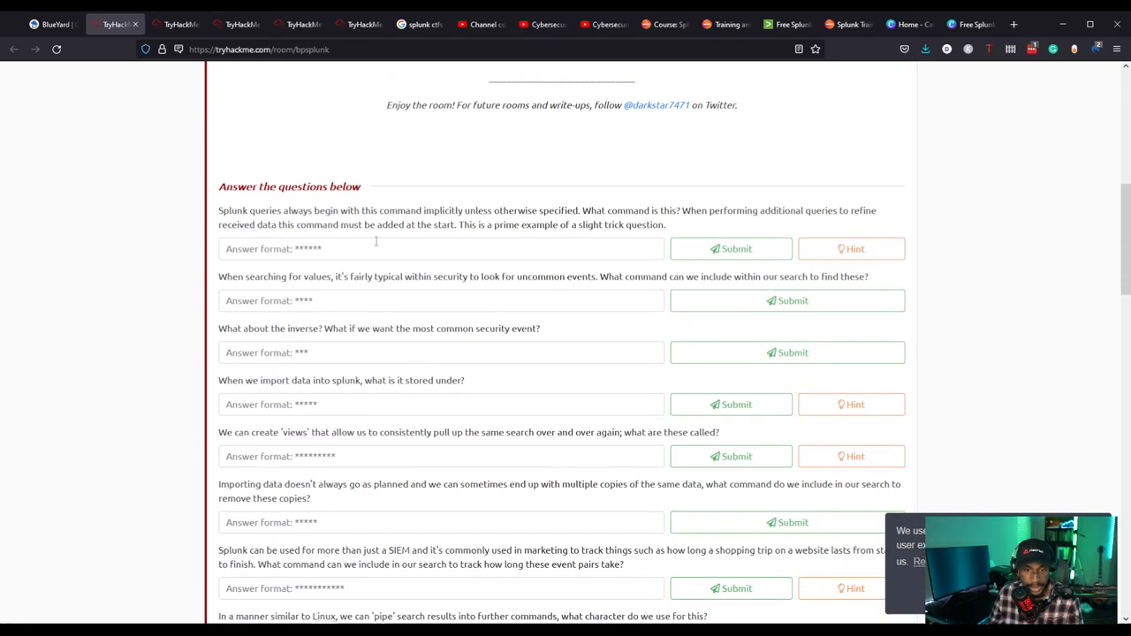
mouse_move(467, 331)
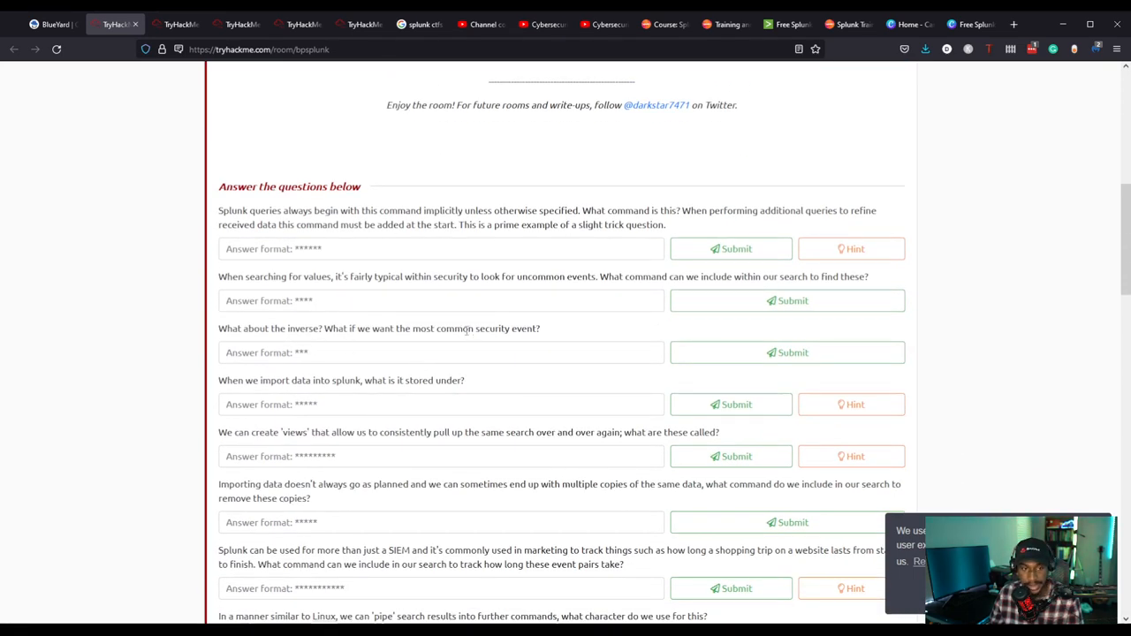
mouse_move(357, 400)
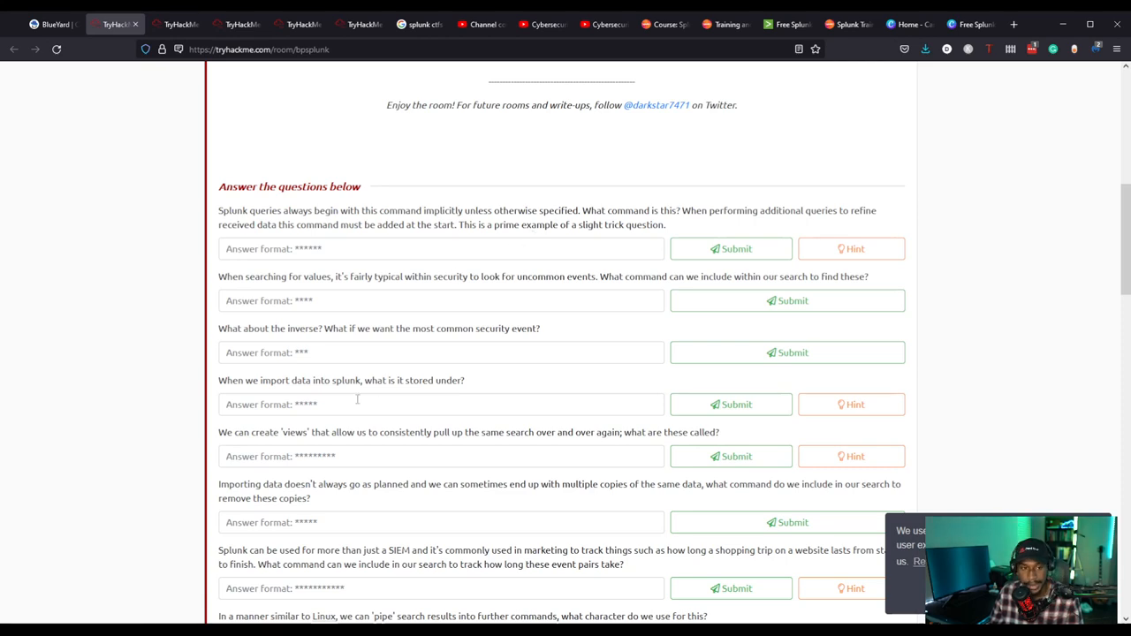
scroll("down", 3)
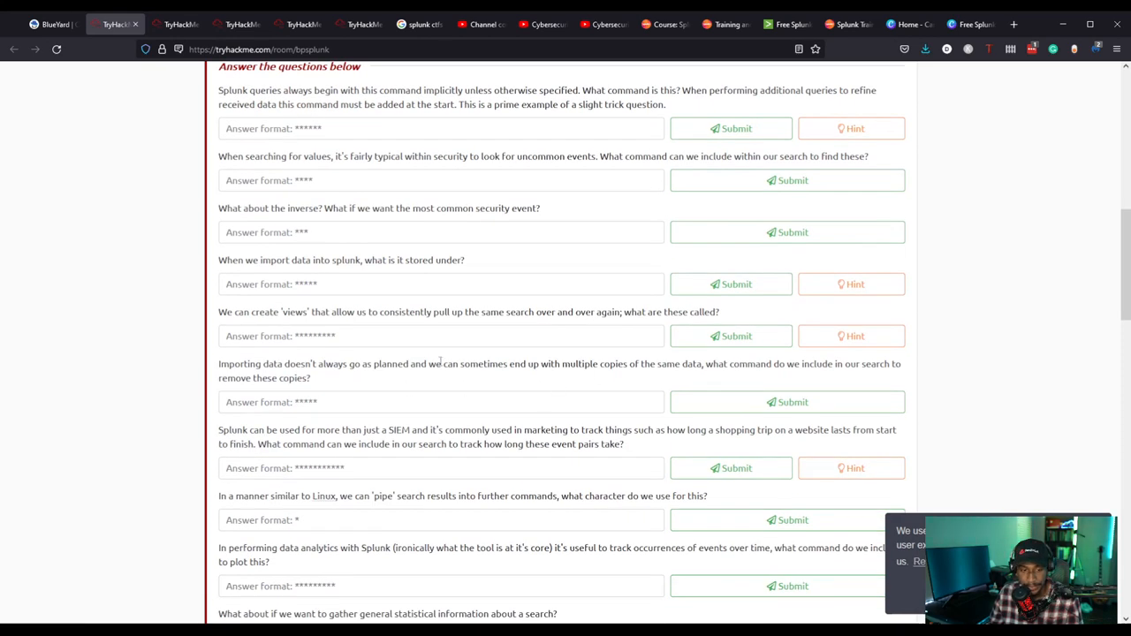
scroll("down", 3)
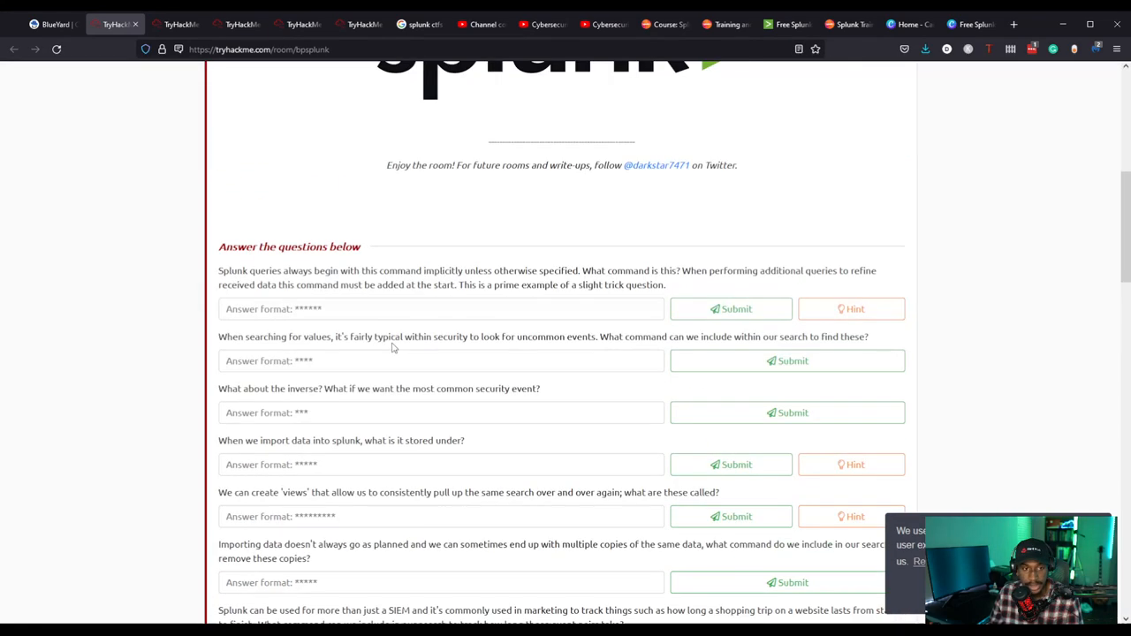
scroll("down", 3)
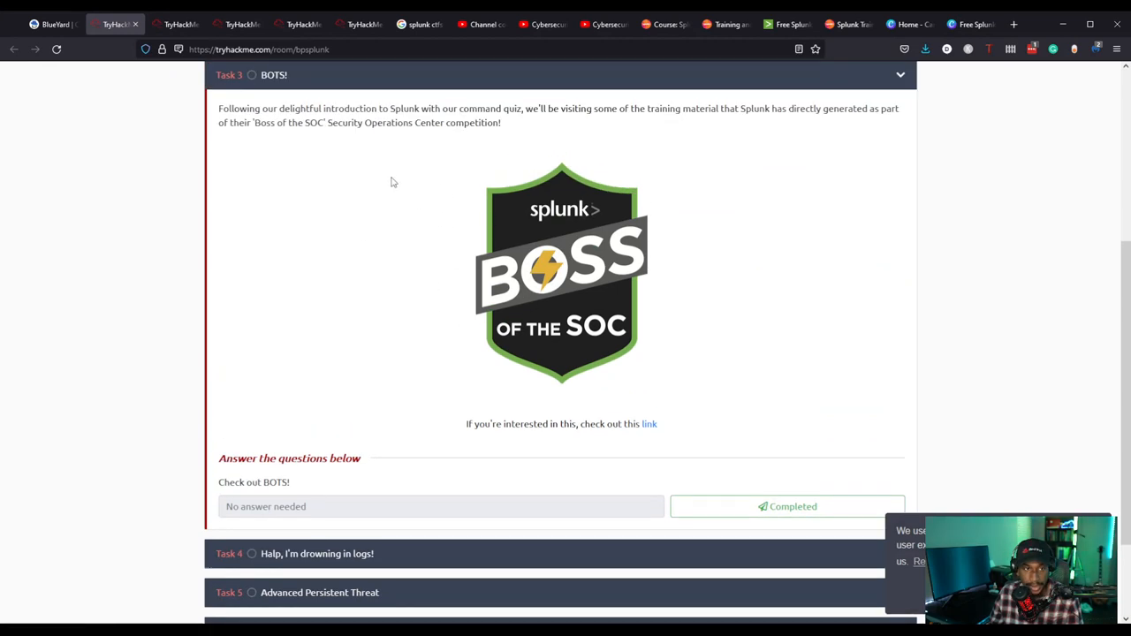
mouse_move(484, 87)
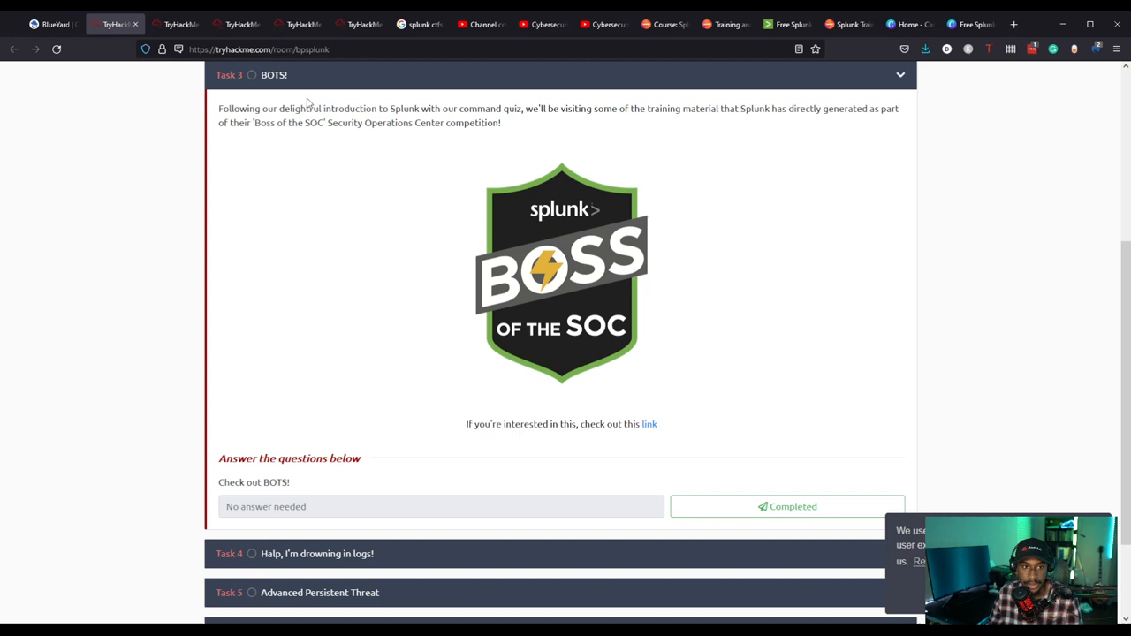
mouse_move(800, 178)
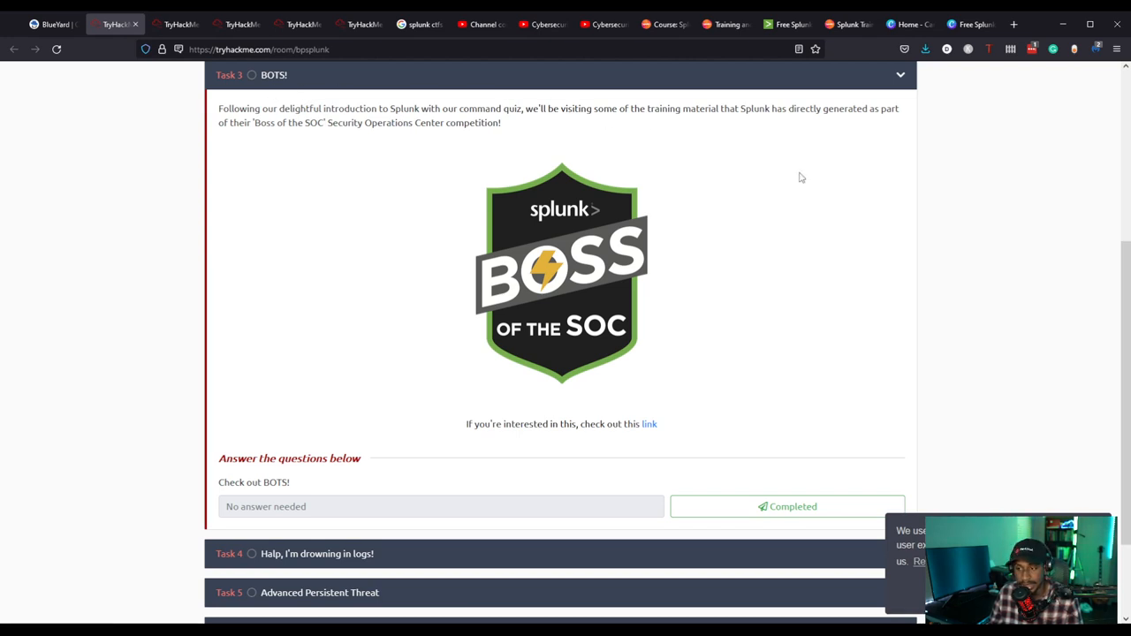
mouse_move(378, 80)
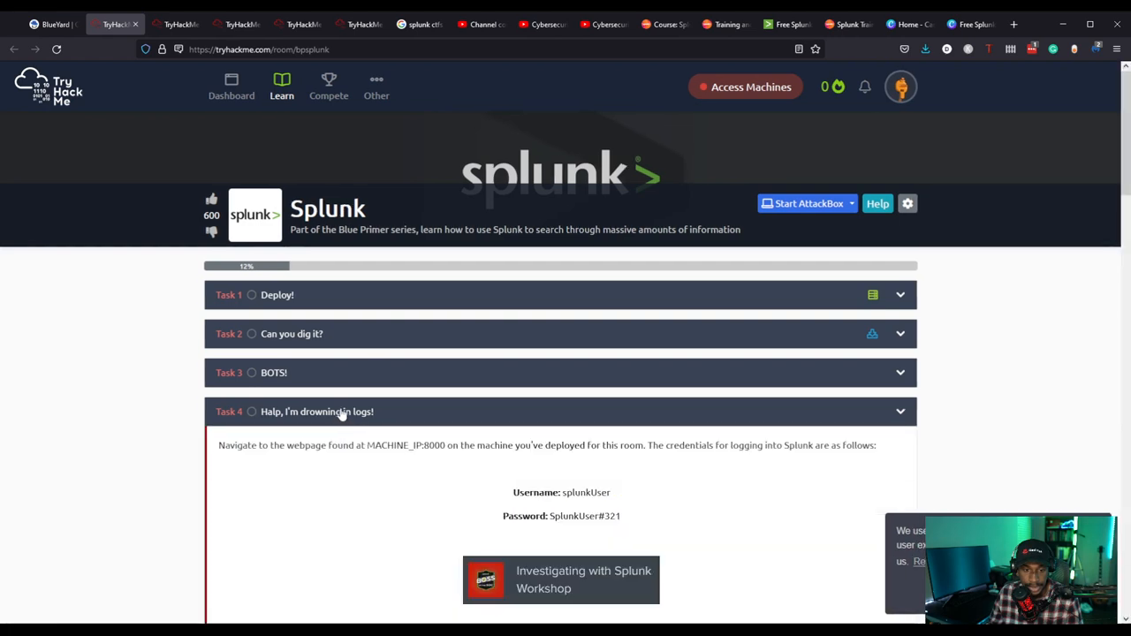
Browse Splunk room tasks 4–5 on Advanced Persistent Threats, then switch to Splunk 101.
scroll("down", 3)
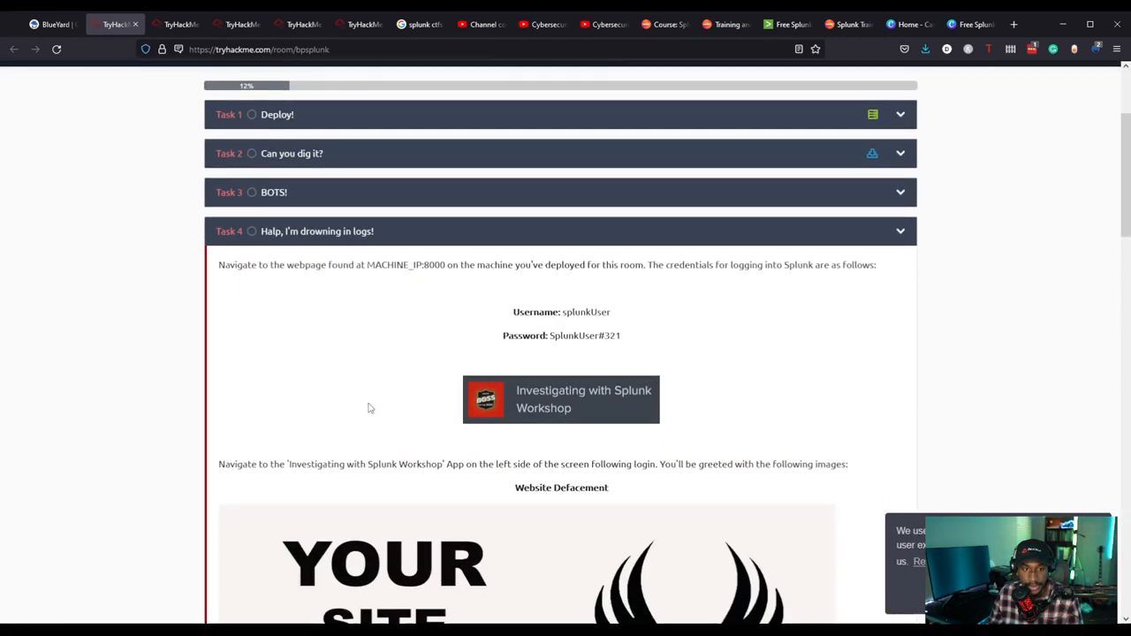
scroll("down", 3)
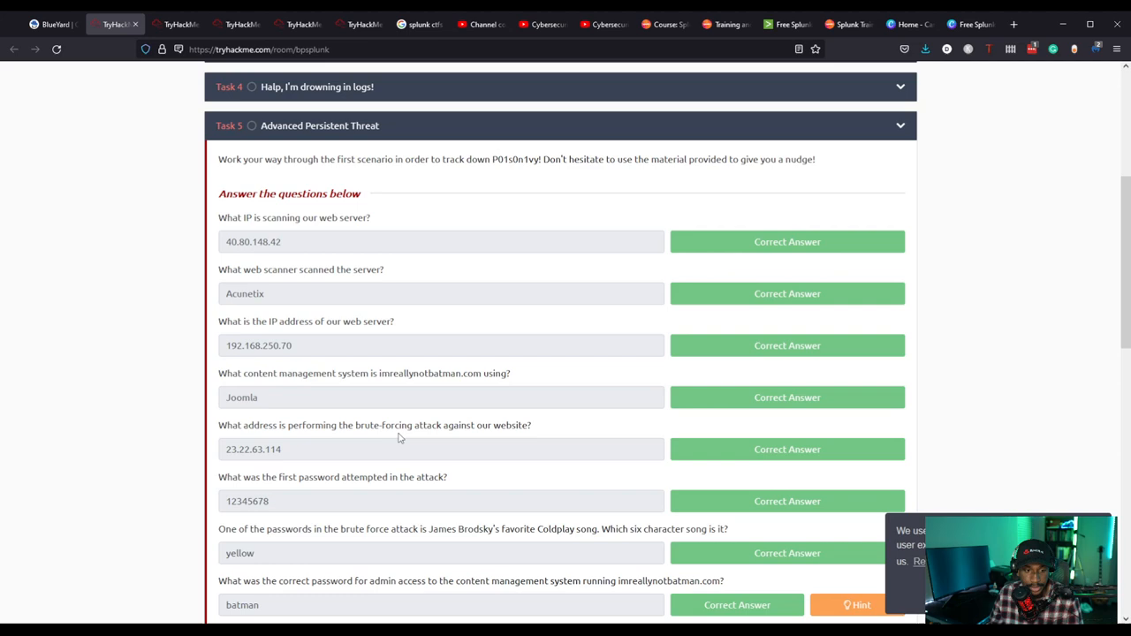
scroll("down", 3)
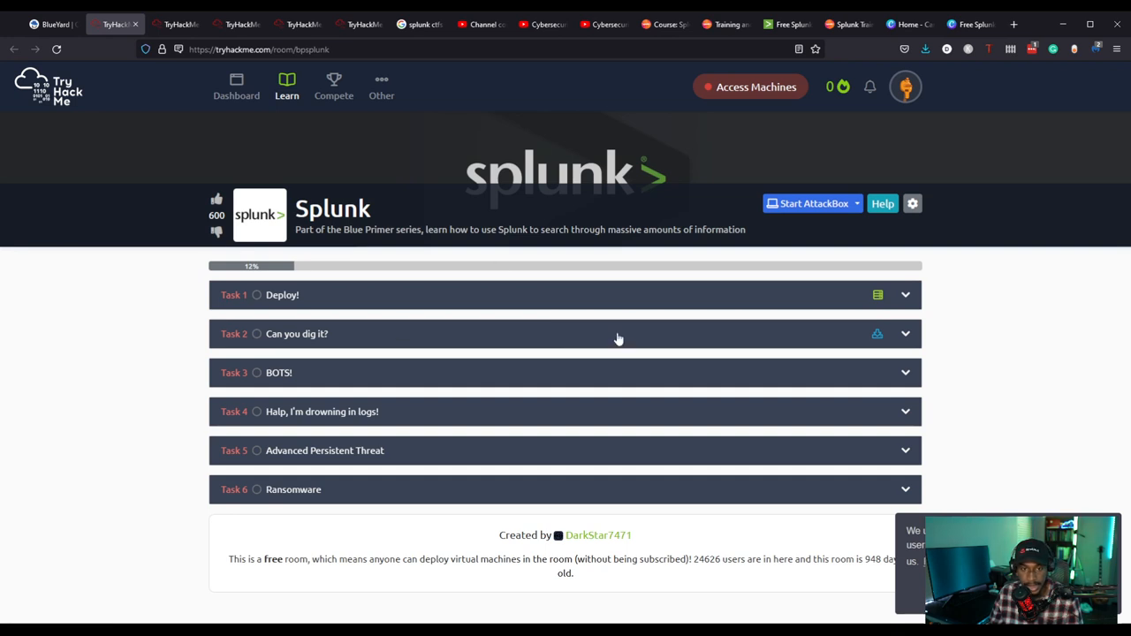
mouse_move(484, 255)
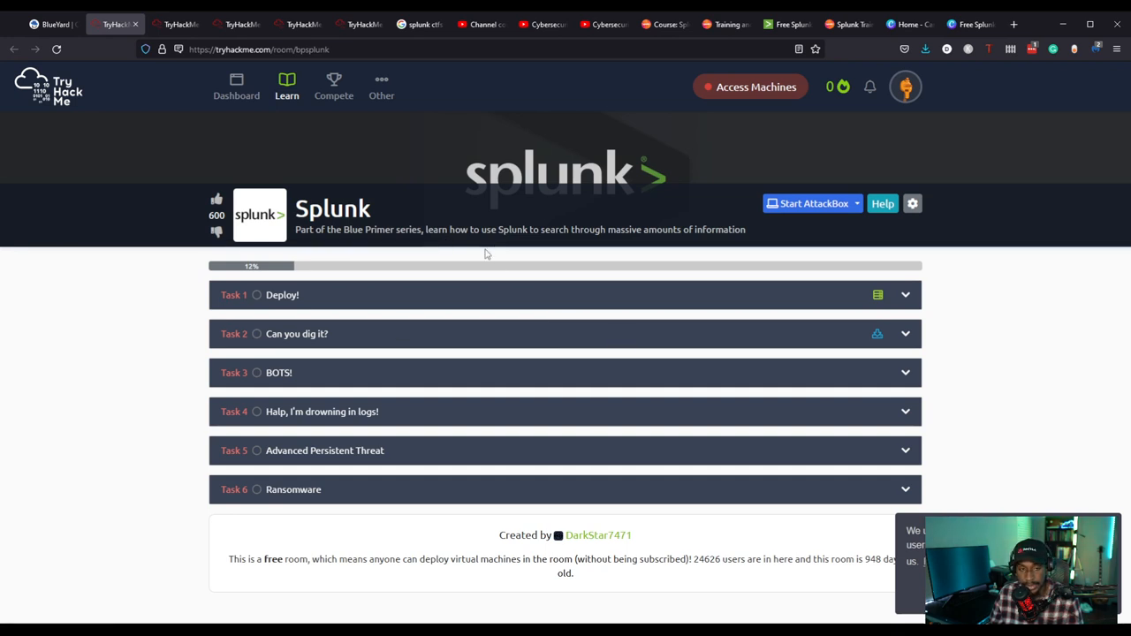
left_click(175, 24)
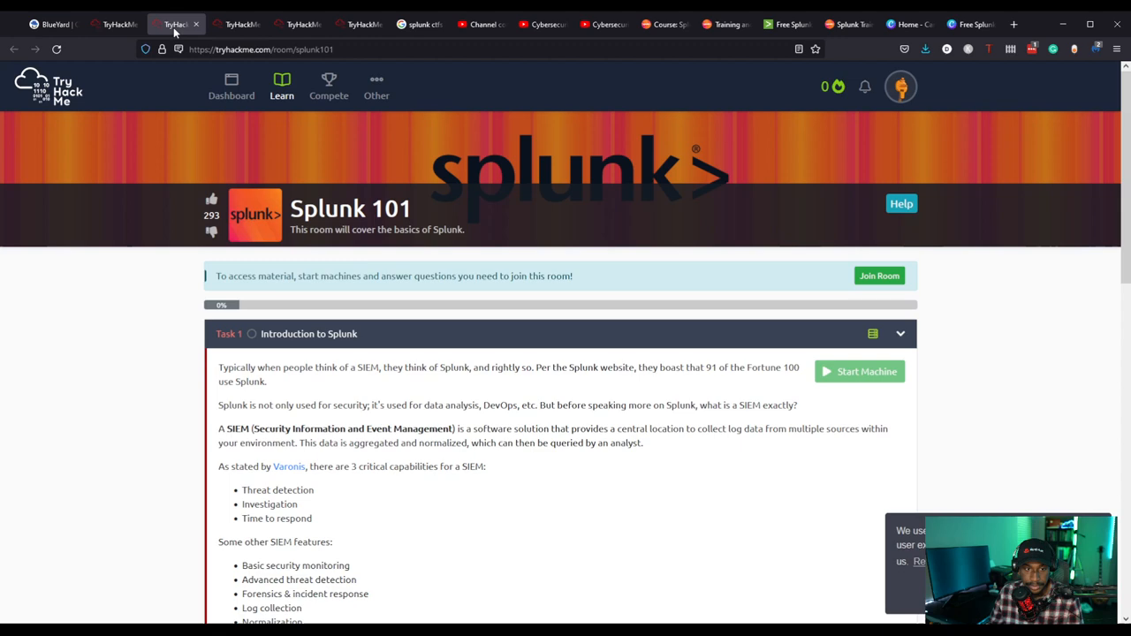
mouse_move(259, 335)
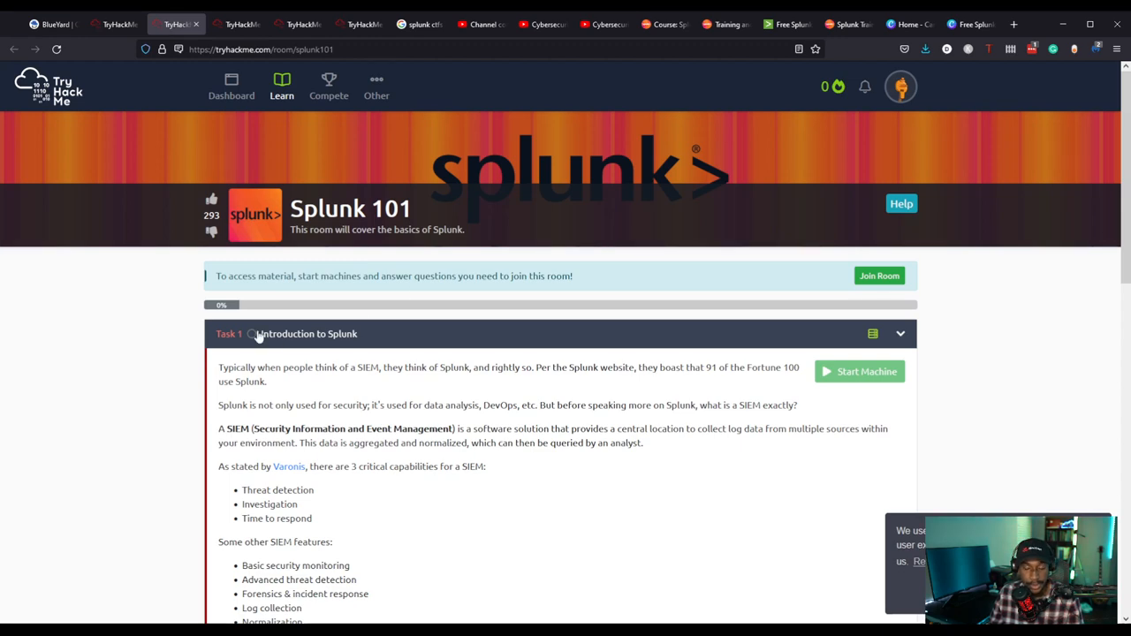
Look over the Splunk 101 room's tasks before moving to the Splunk 2 room.
scroll("down", 3)
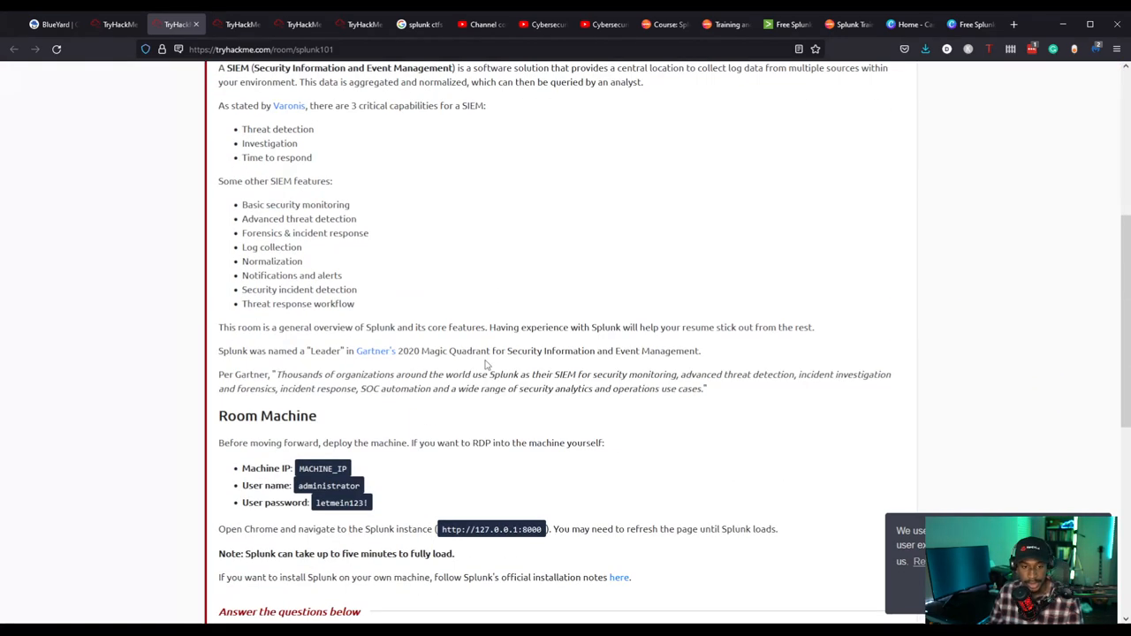
scroll("down", 3)
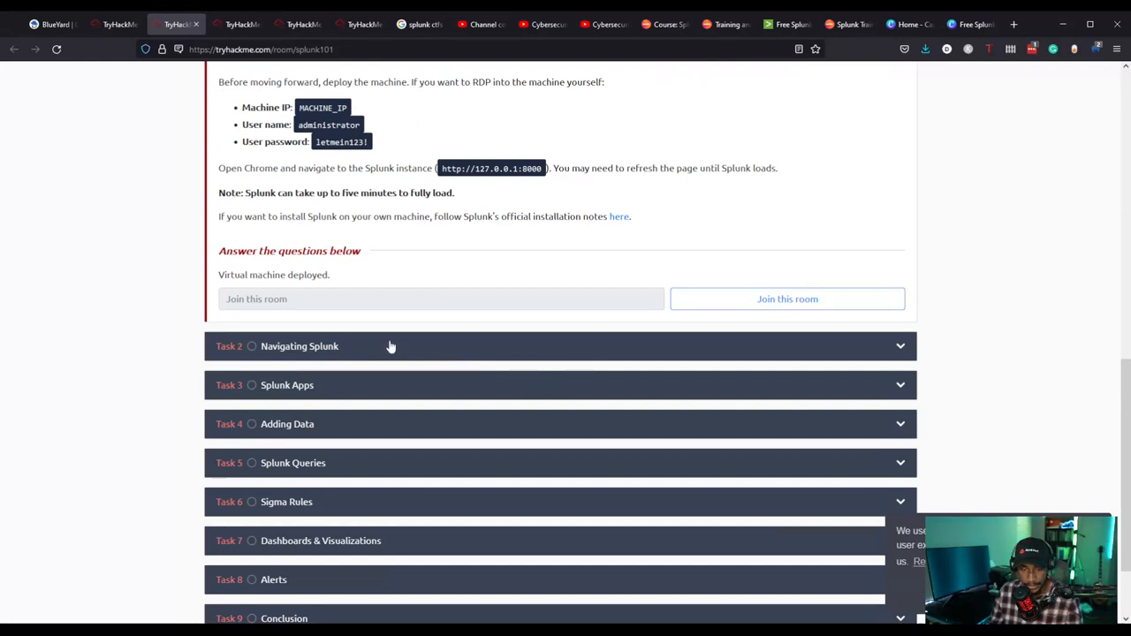
mouse_move(343, 417)
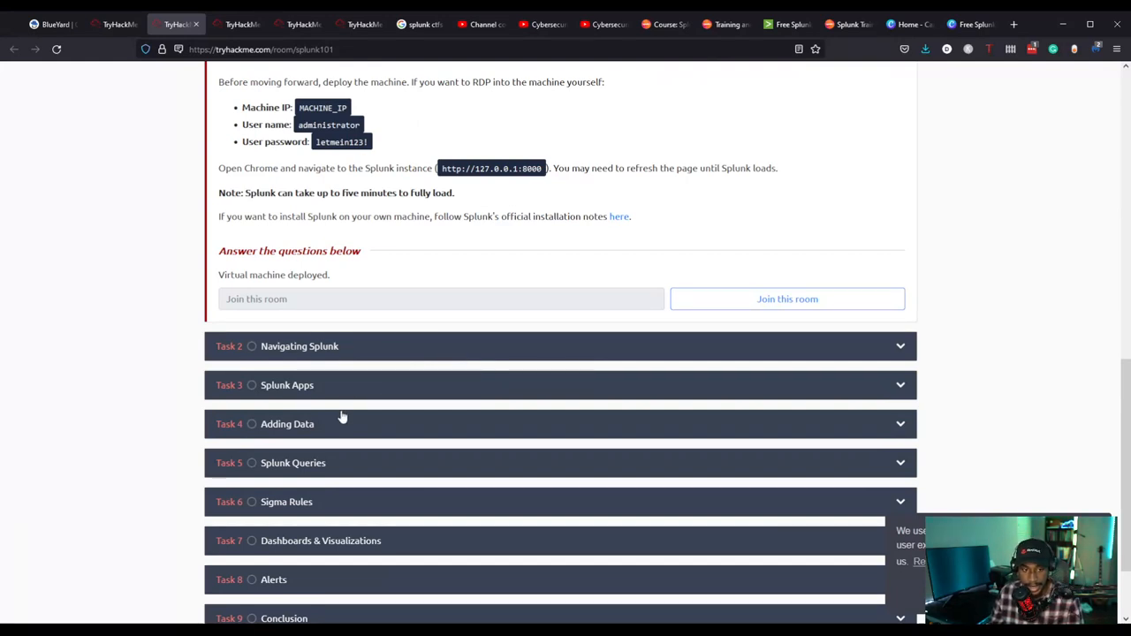
scroll("down", 3)
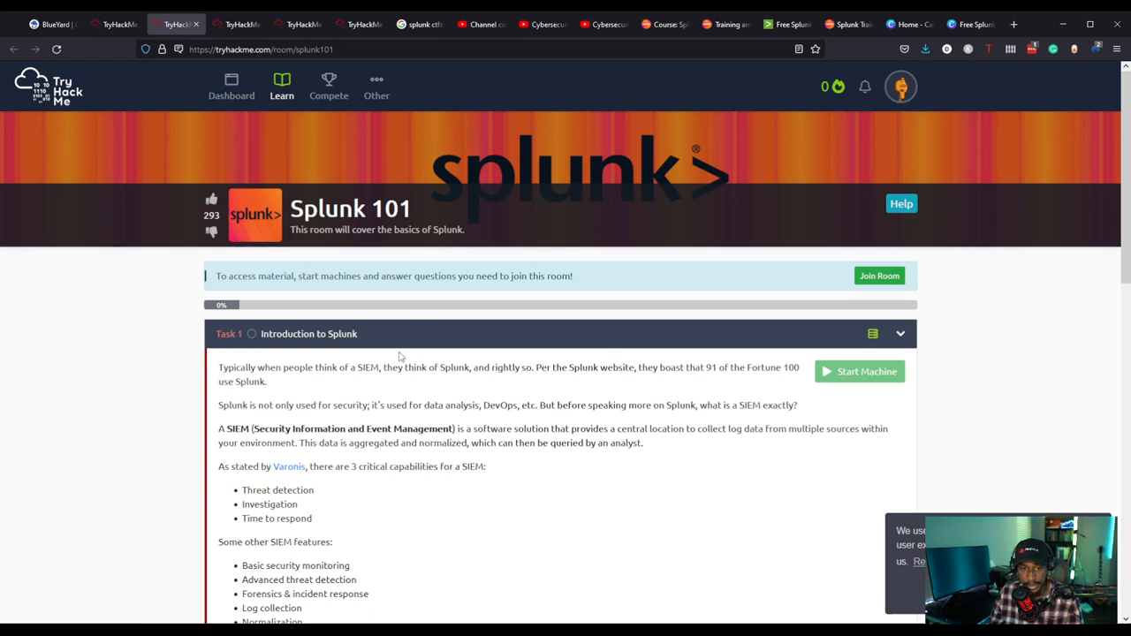
mouse_move(385, 345)
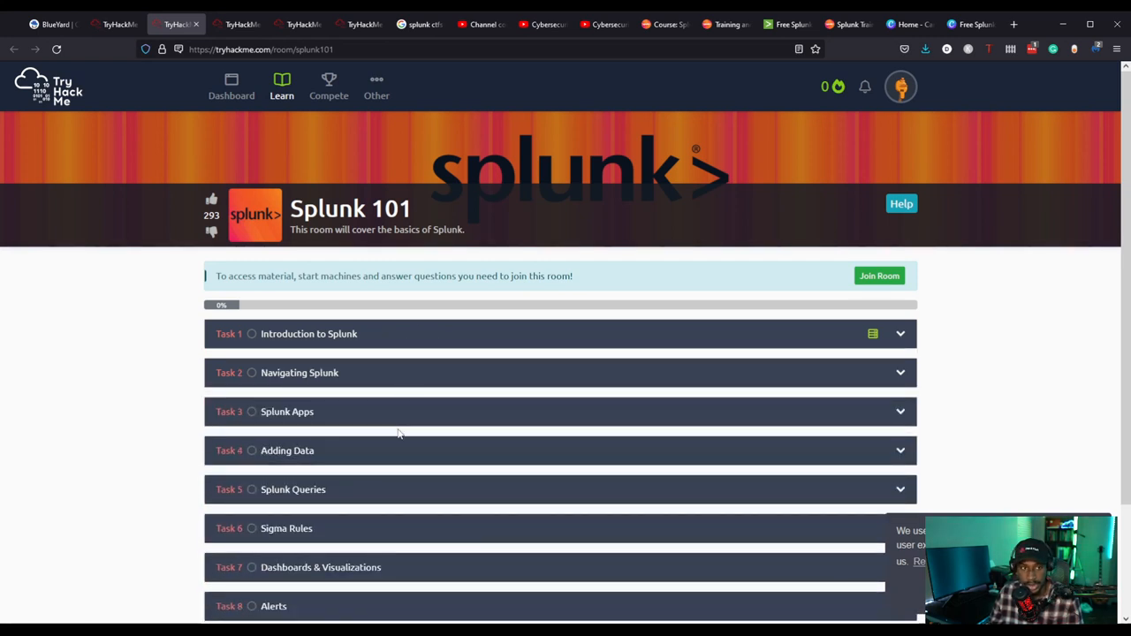
scroll("down", 3)
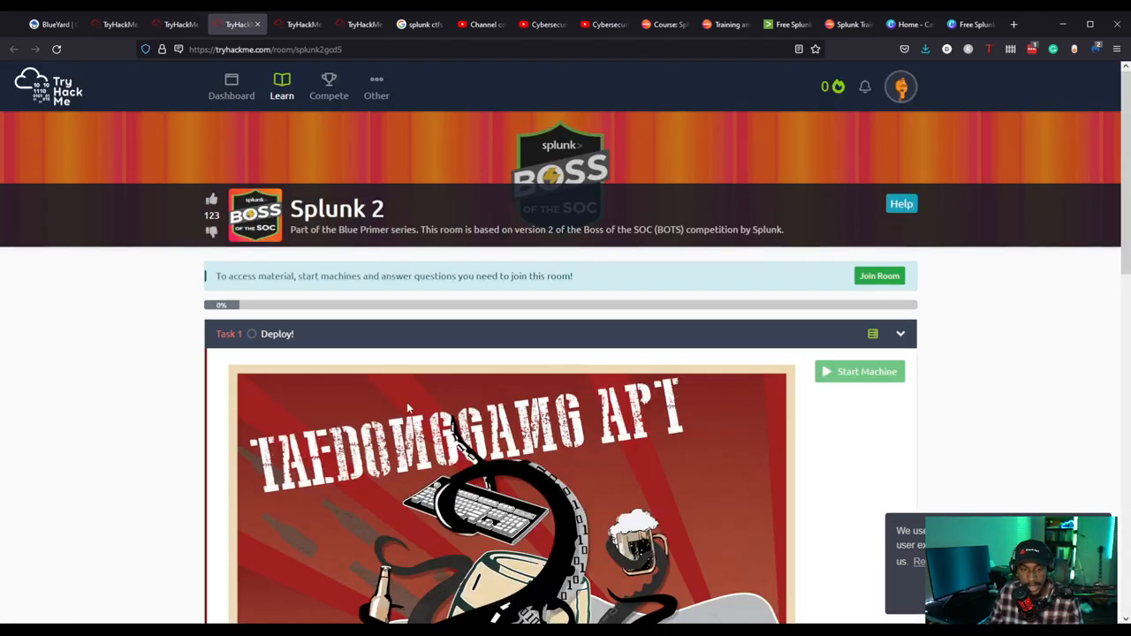
Scroll to the Conti Exchange ransomware room showing its scoreboard chart.
scroll("down", 3)
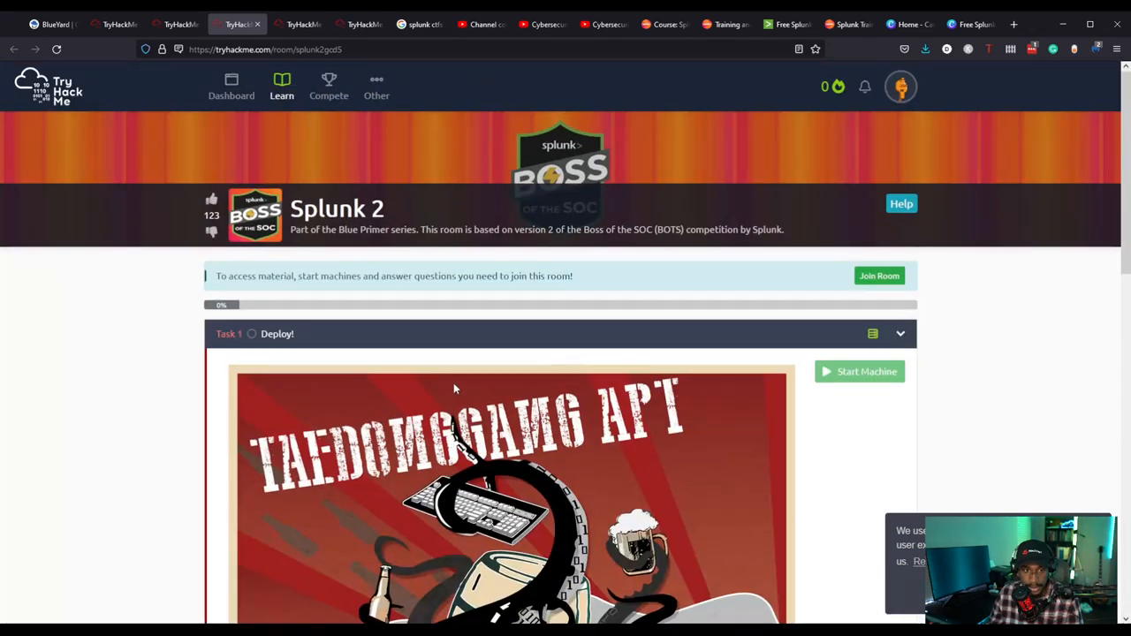
mouse_move(529, 318)
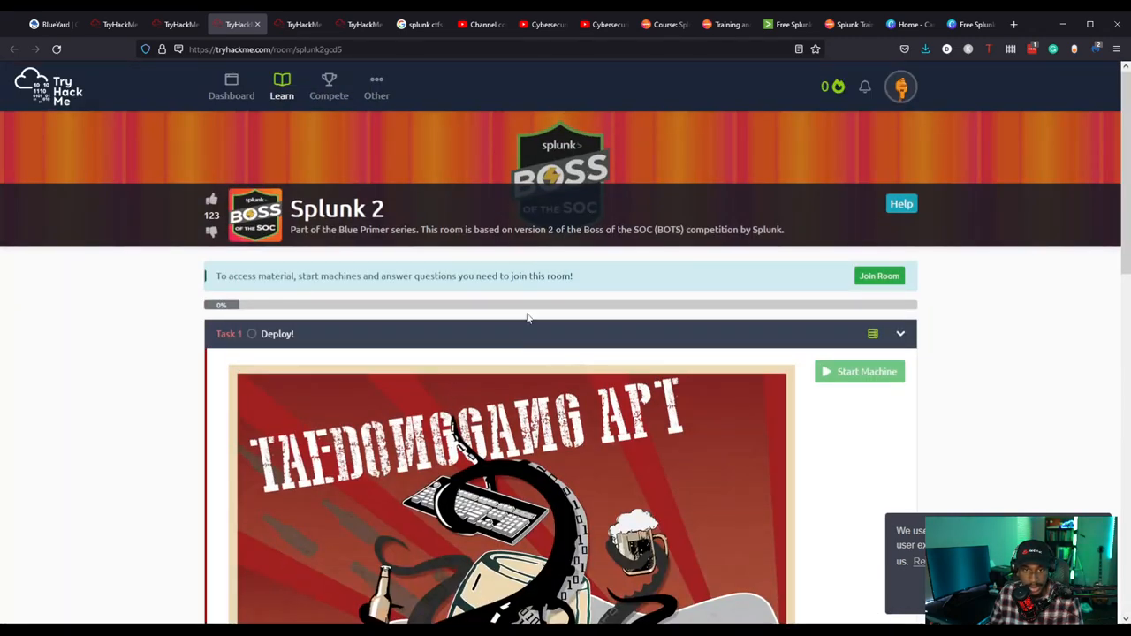
scroll("down", 3)
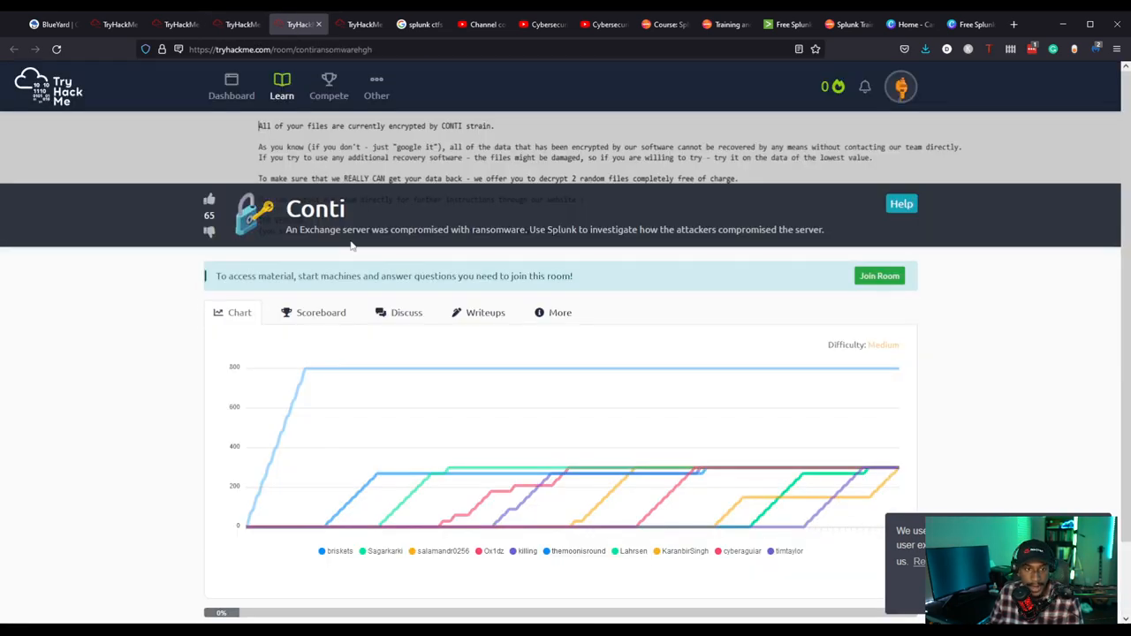
Review the Conti room's note and ransomware questions, ending on the Splunk 3 room.
scroll("down", 3)
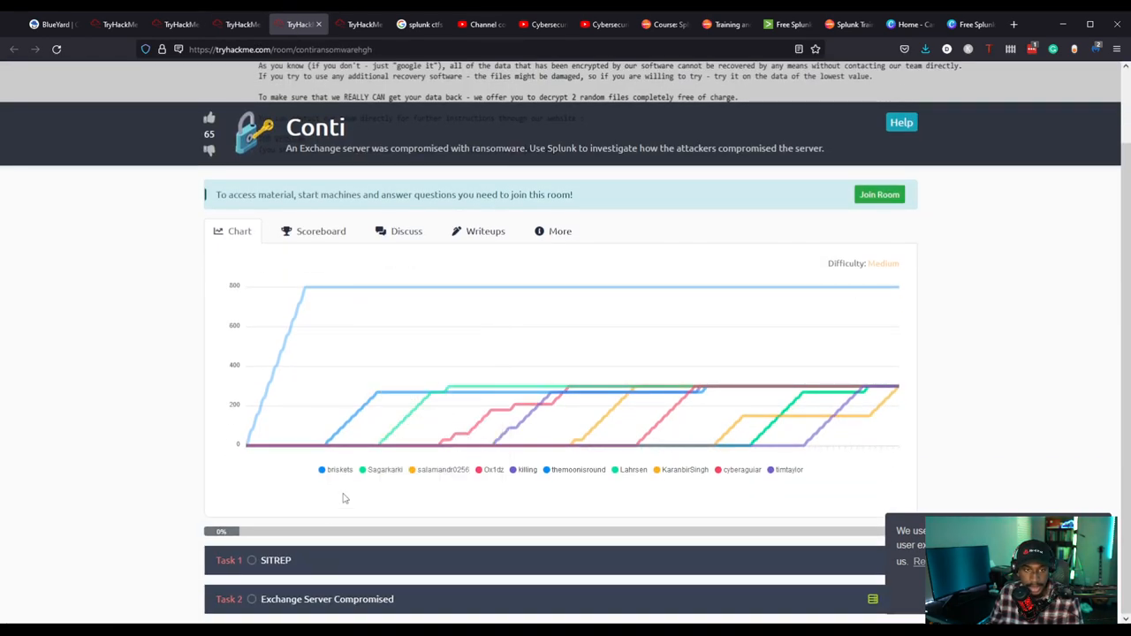
mouse_move(388, 566)
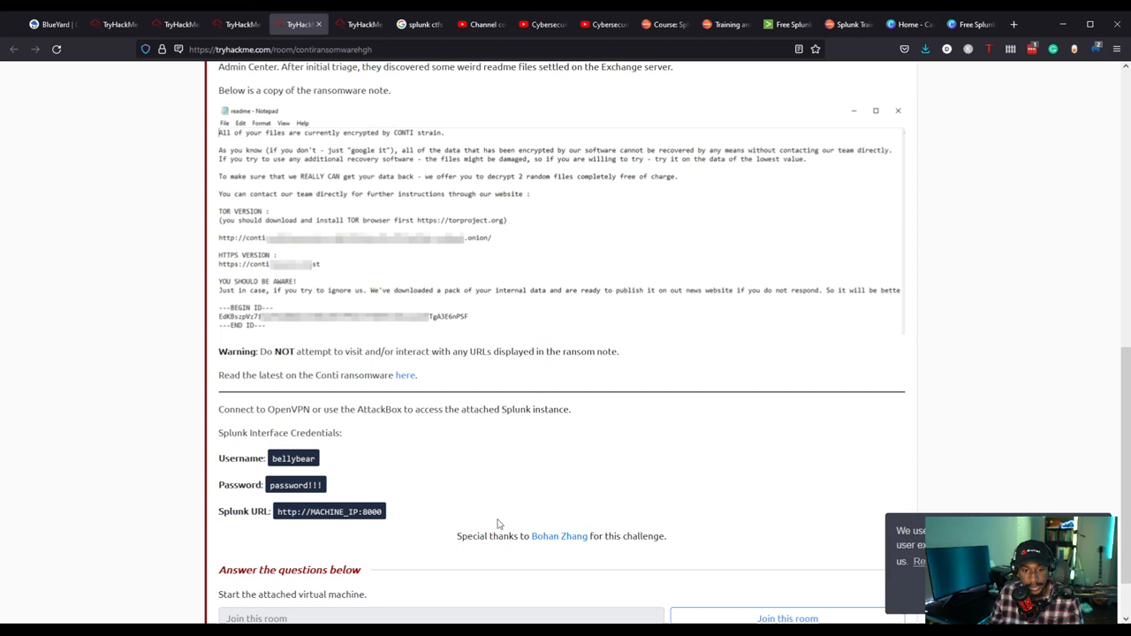
mouse_move(559, 536)
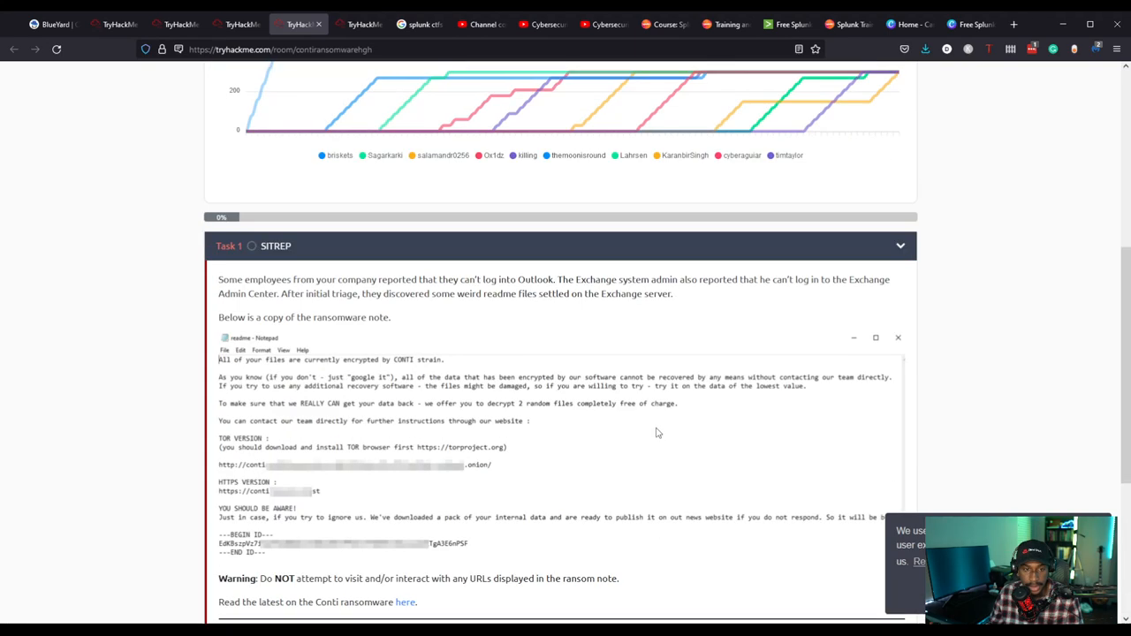
scroll("down", 3)
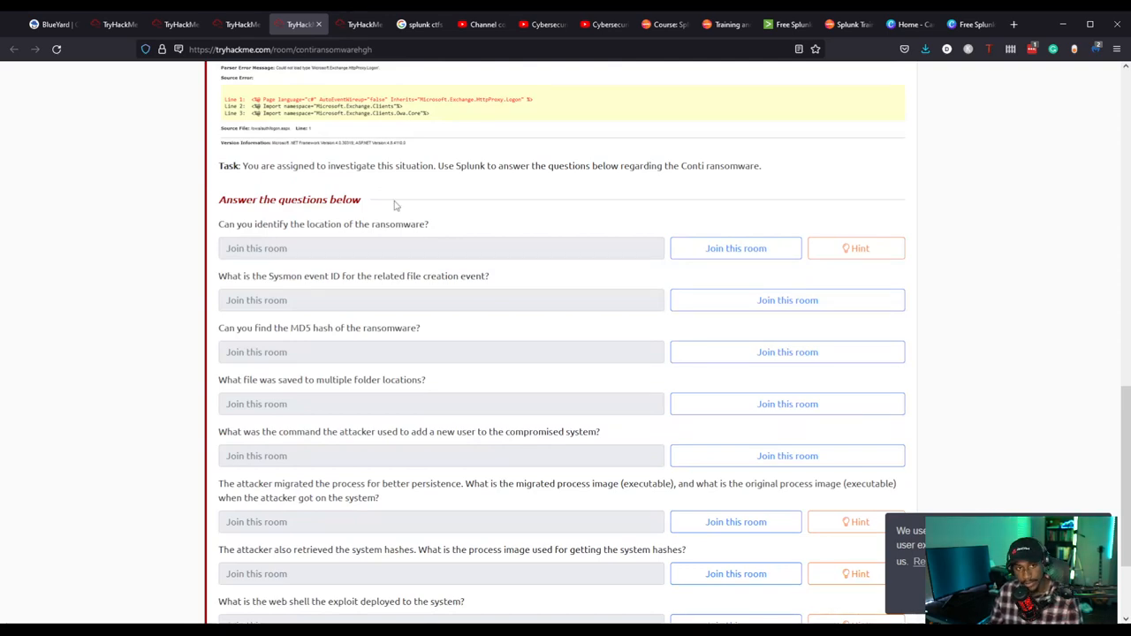
scroll("up", 3)
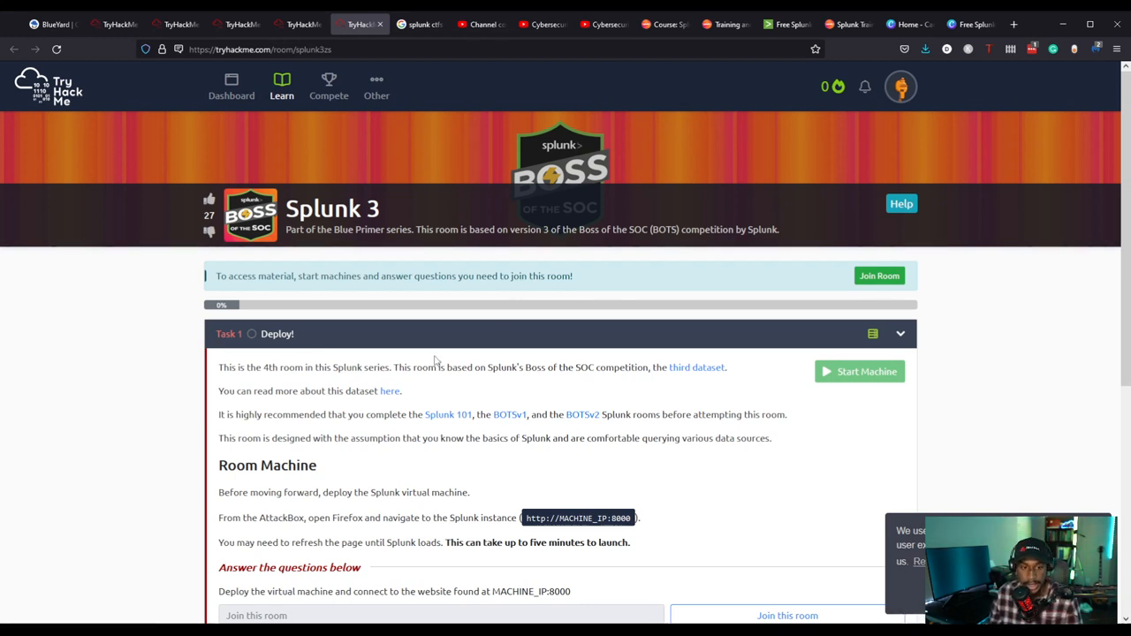
scroll("down", 3)
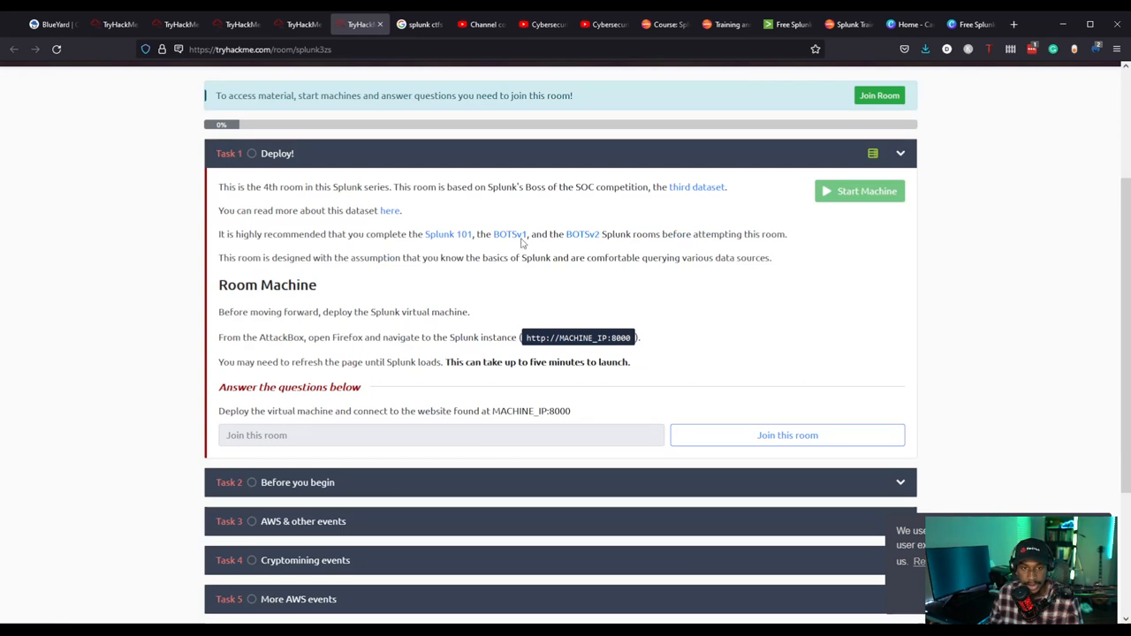
mouse_move(448, 235)
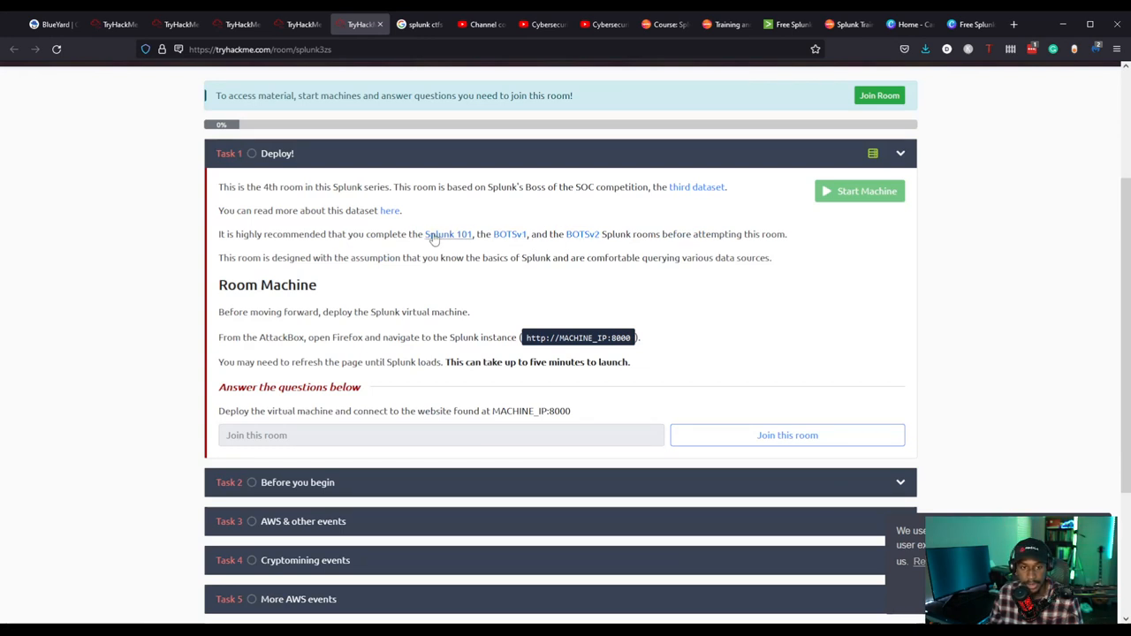
mouse_move(317, 172)
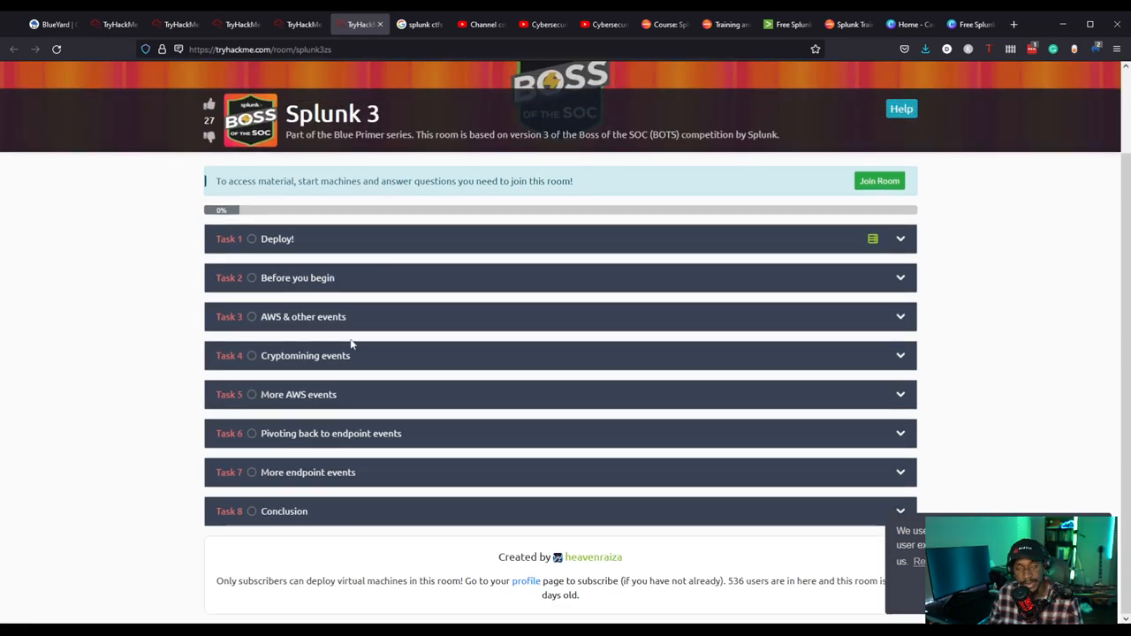
mouse_move(444, 237)
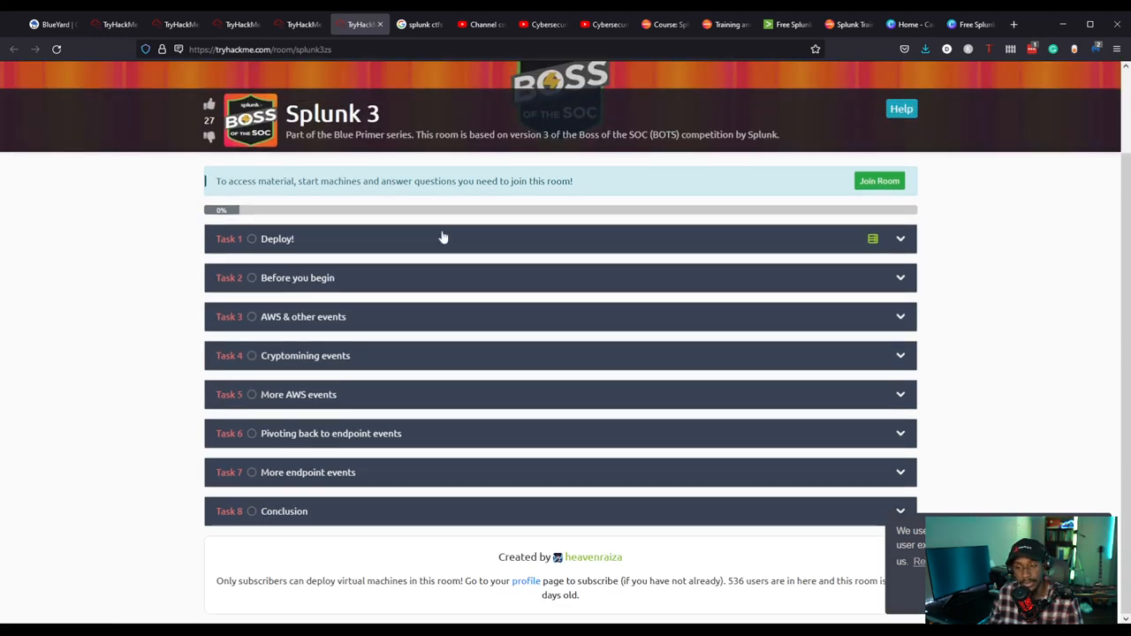
mouse_move(374, 328)
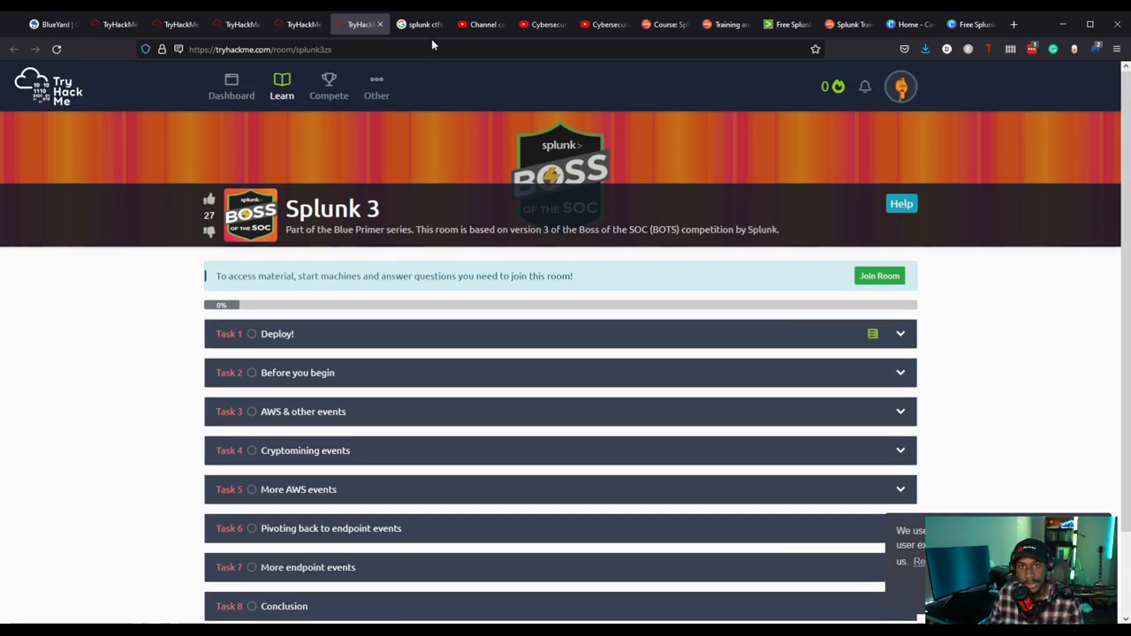
left_click(419, 24)
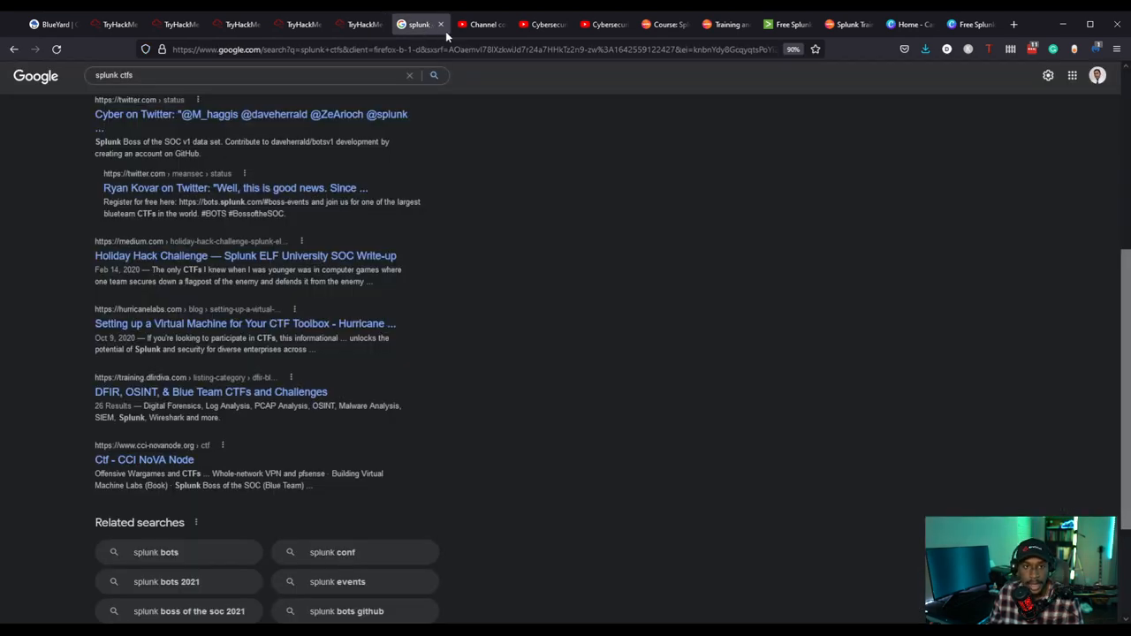
left_click(482, 24)
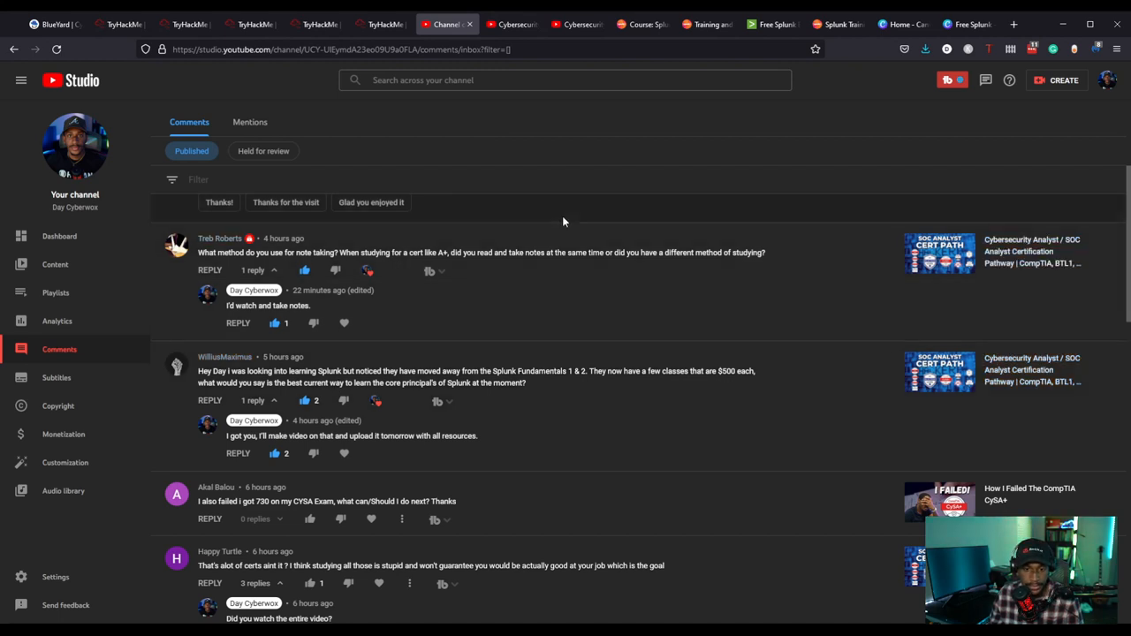
View the Windows event log forwarding video, then the Installing Splunk homelab video.
left_click(511, 24)
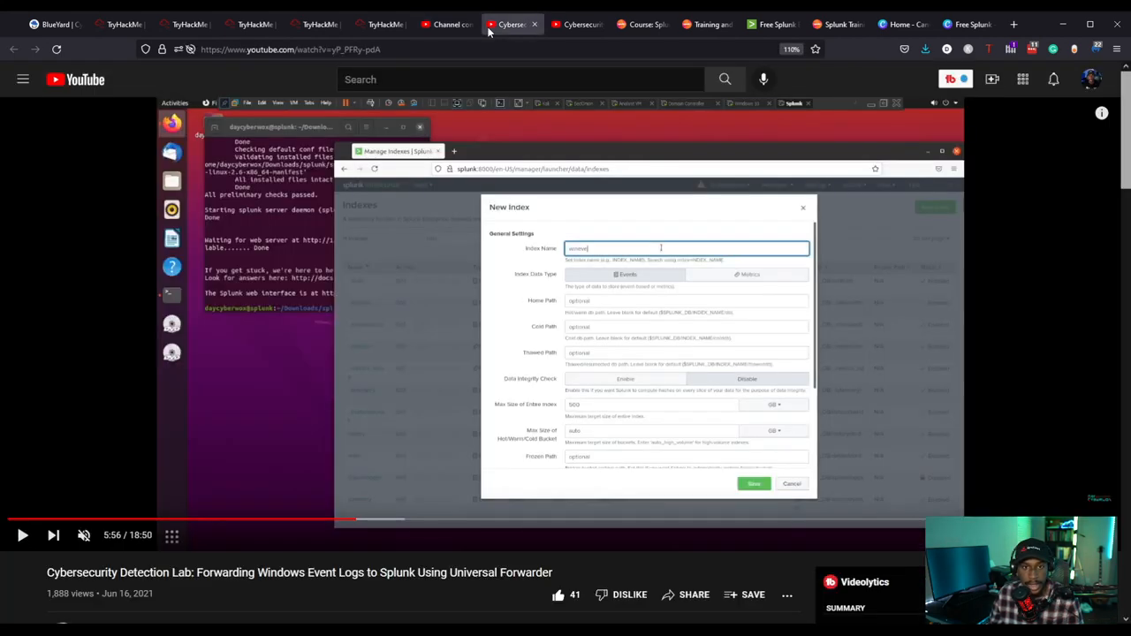
scroll("down", 3)
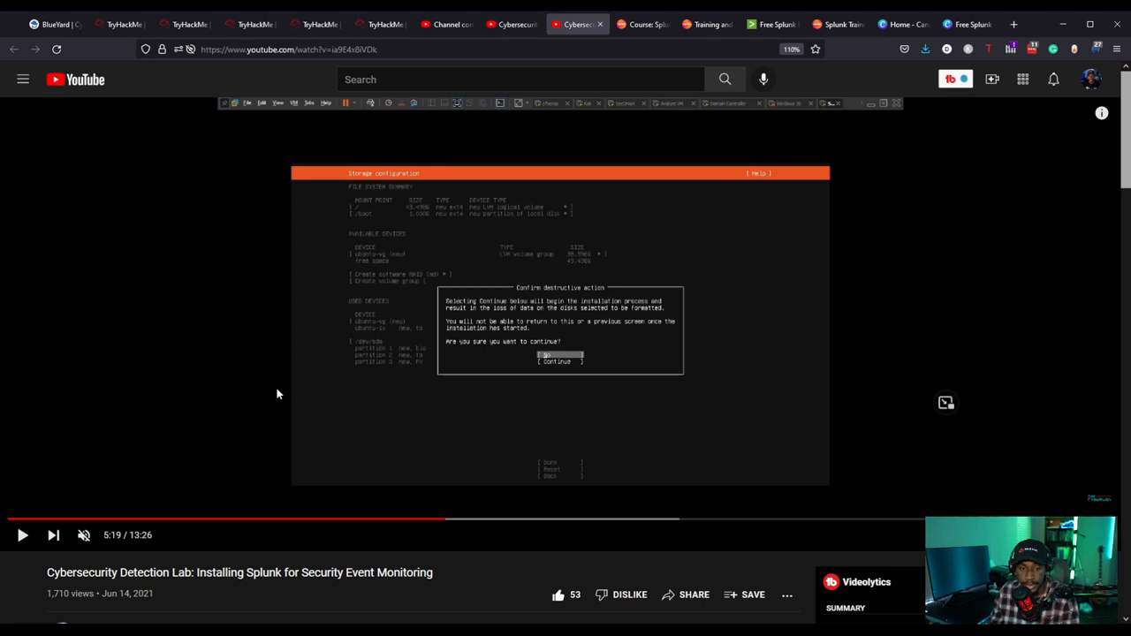
mouse_move(296, 371)
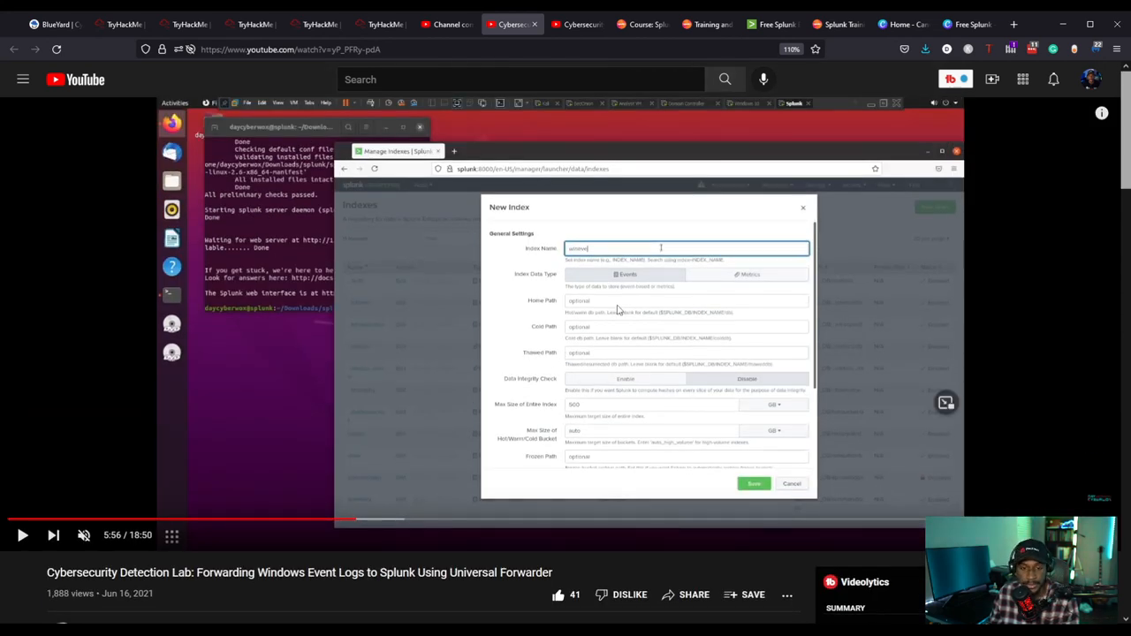
left_click(577, 24)
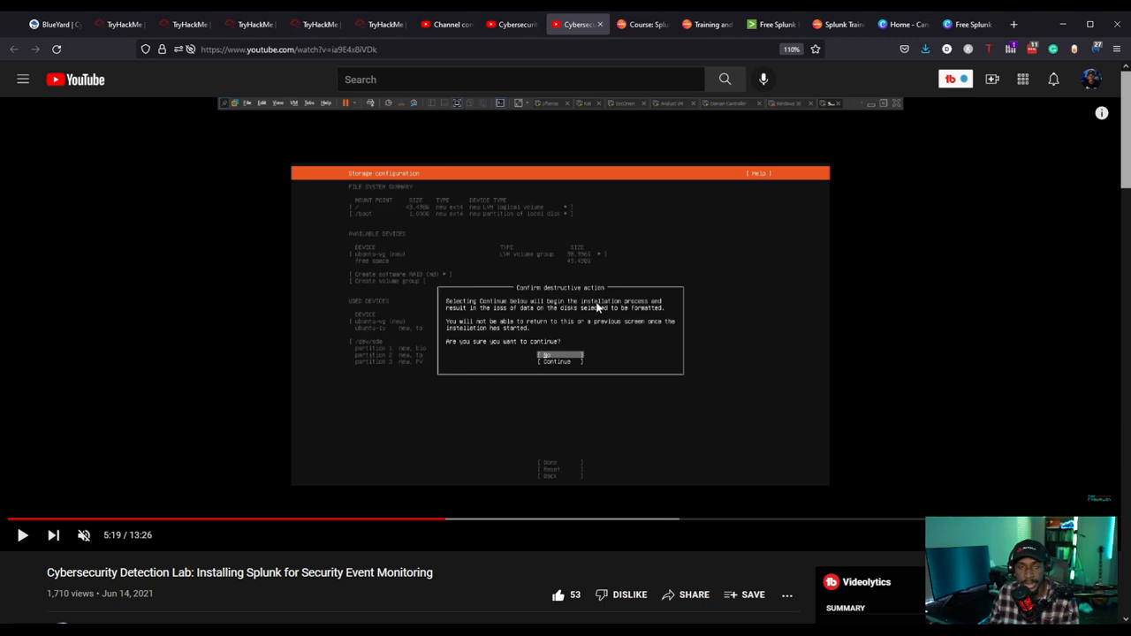
mouse_move(564, 316)
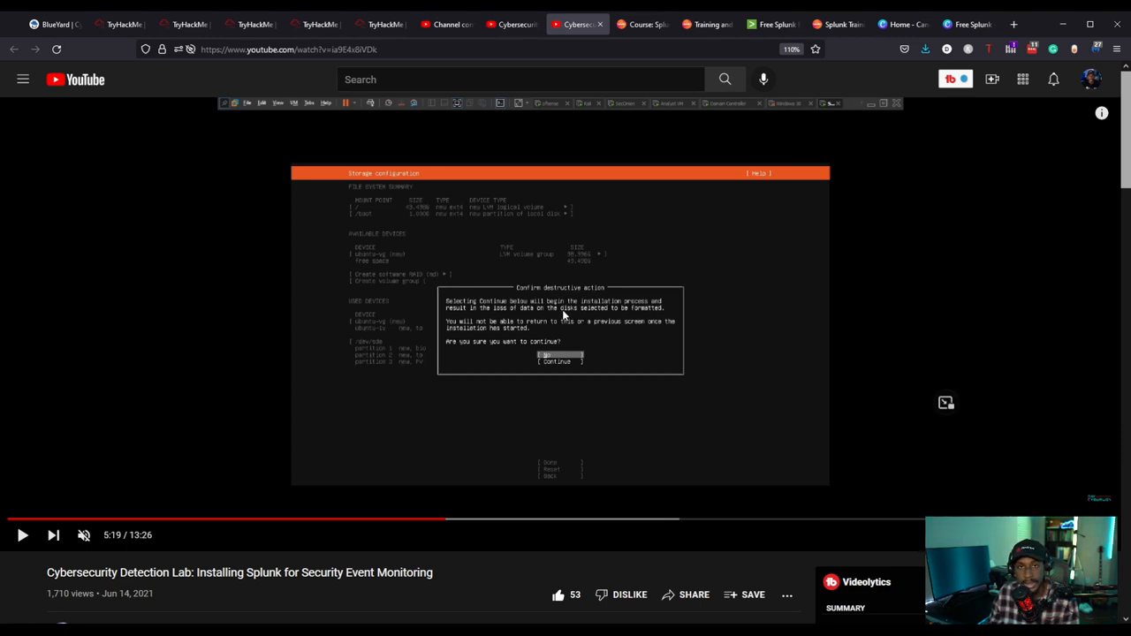
mouse_move(460, 358)
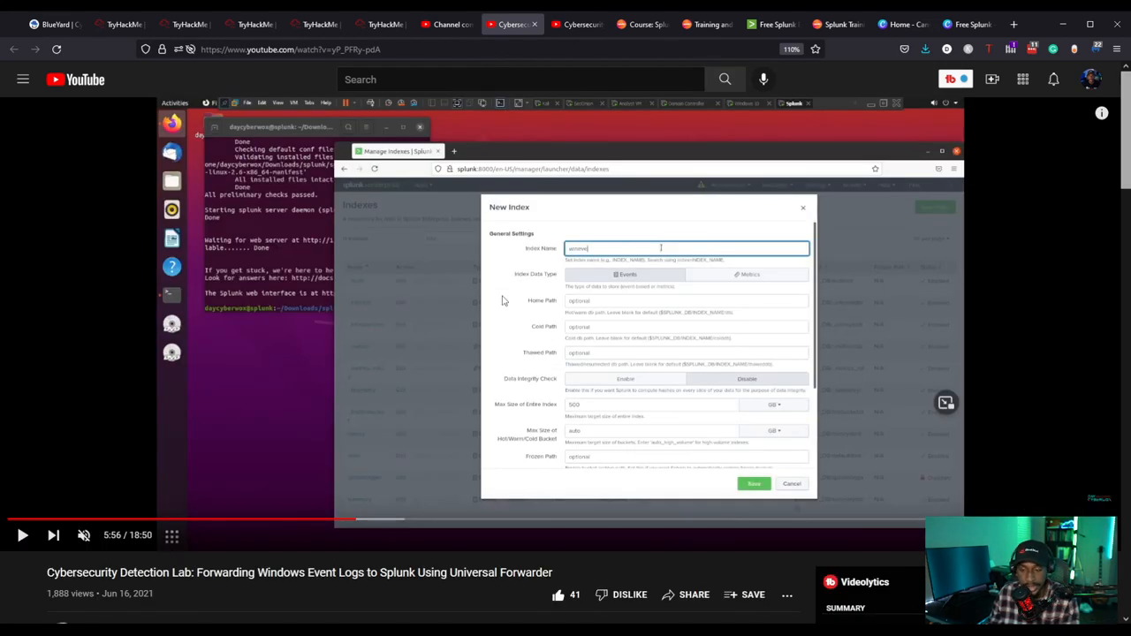
Browse the Splunk Fundamentals 1 course modules and the free Splunk courses overview.
left_click(641, 24)
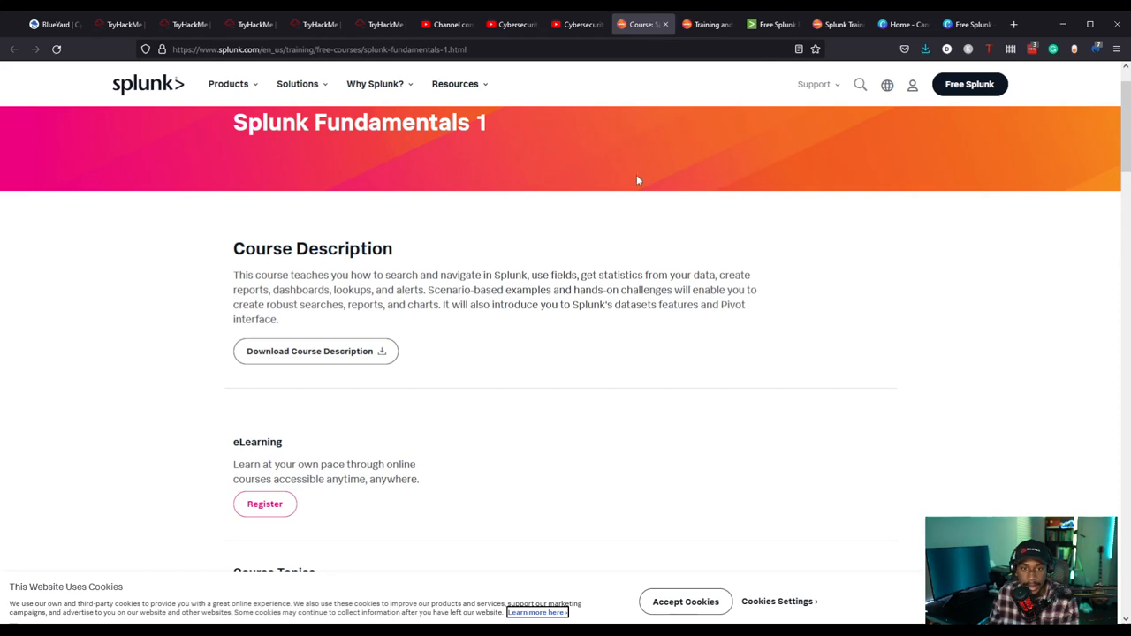
mouse_move(530, 334)
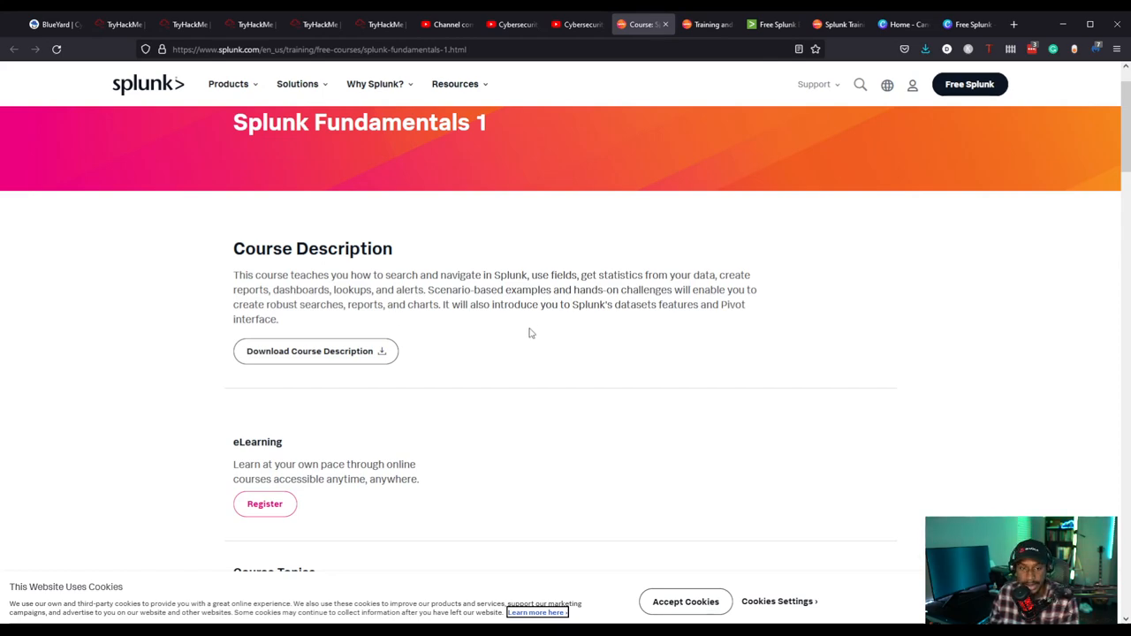
scroll("down", 3)
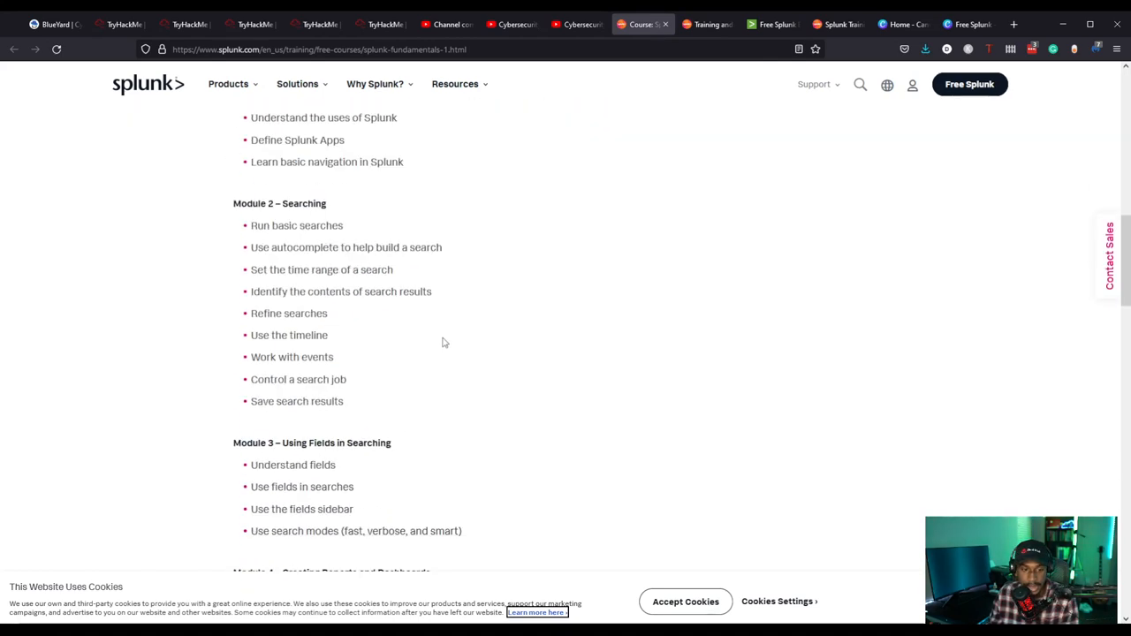
scroll("down", 3)
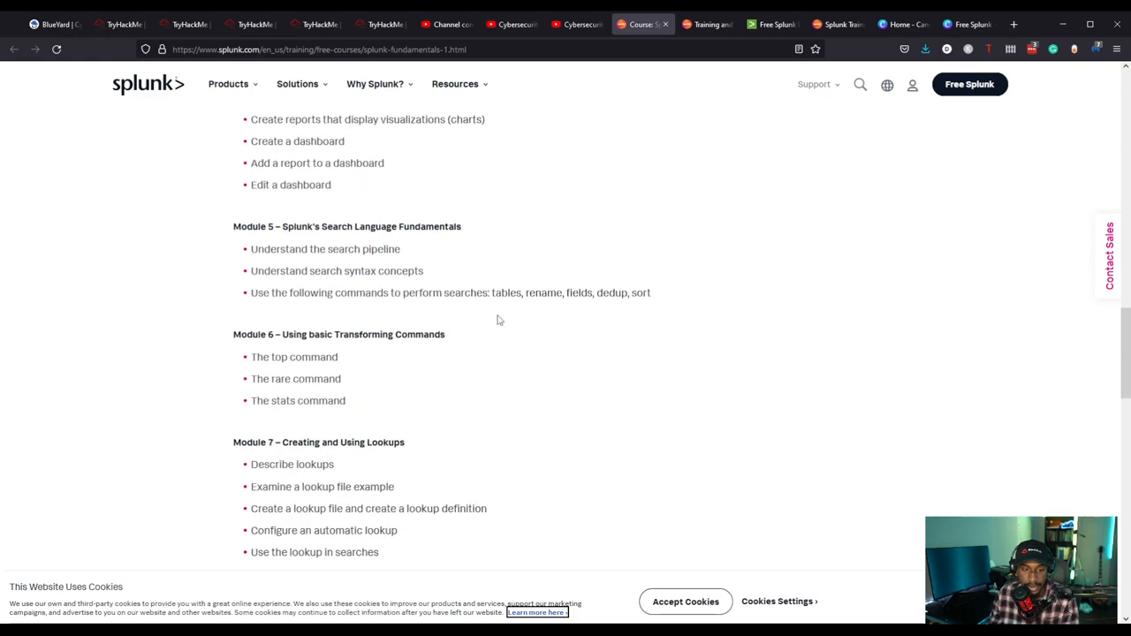
scroll("up", 3)
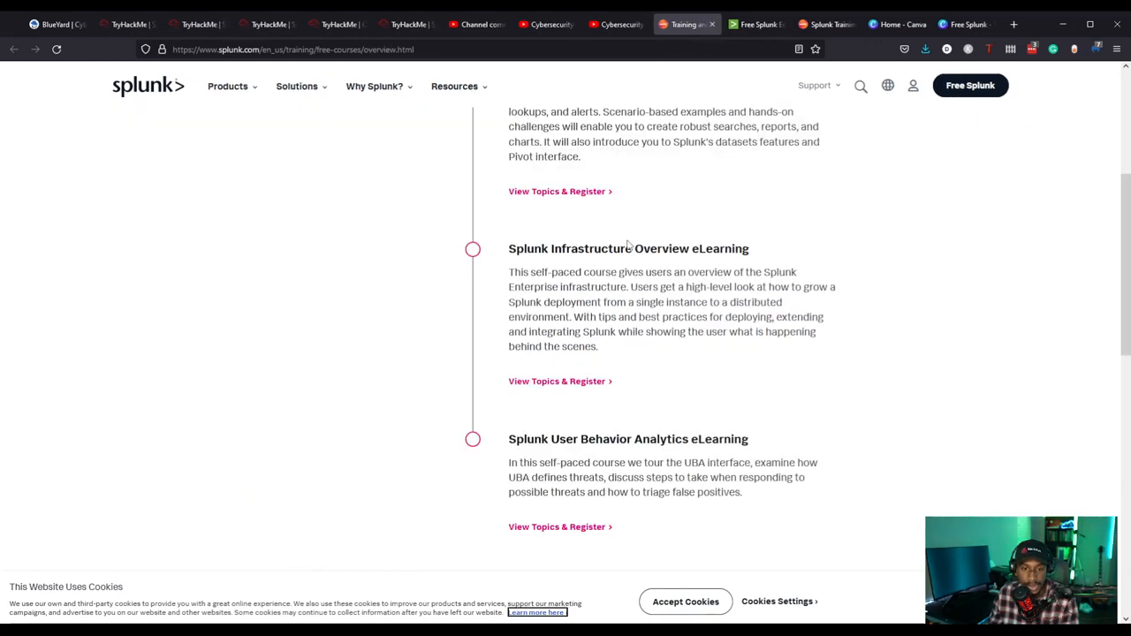
scroll("up", 3)
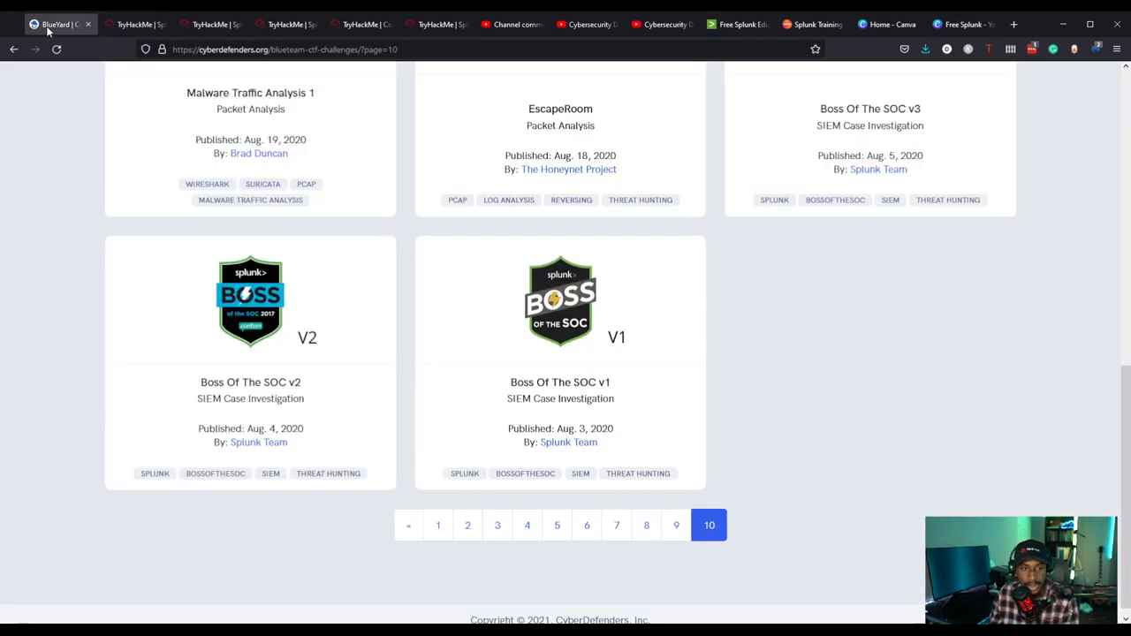
Switch from the splunk2gcd5 room to the Splunk 3 room and scroll through its eight tasks.
left_click(282, 23)
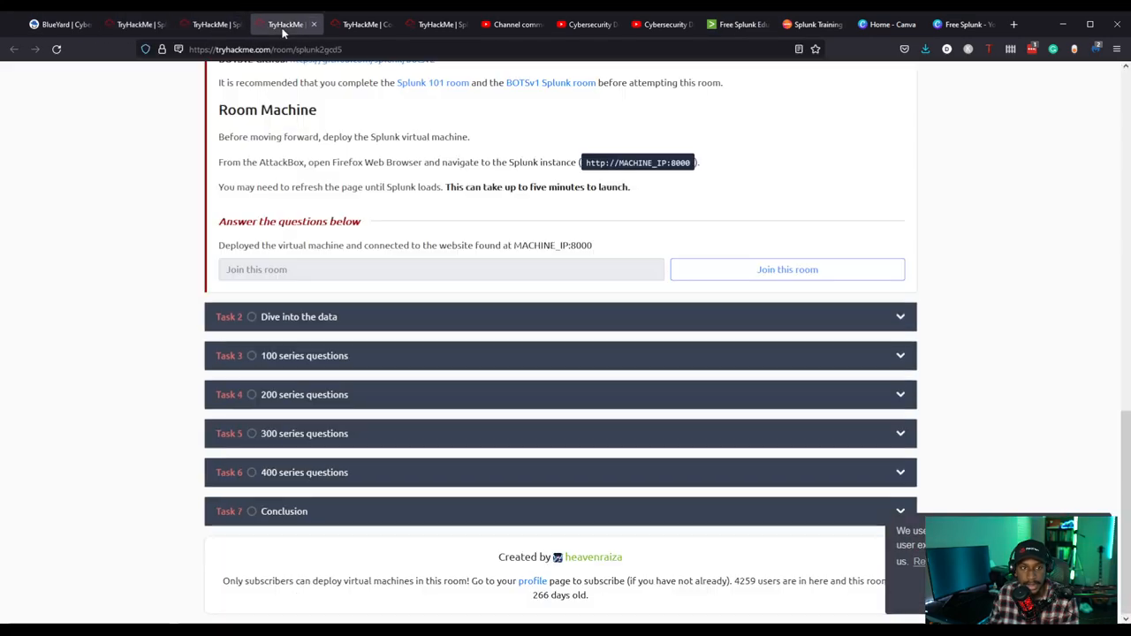
left_click(435, 23)
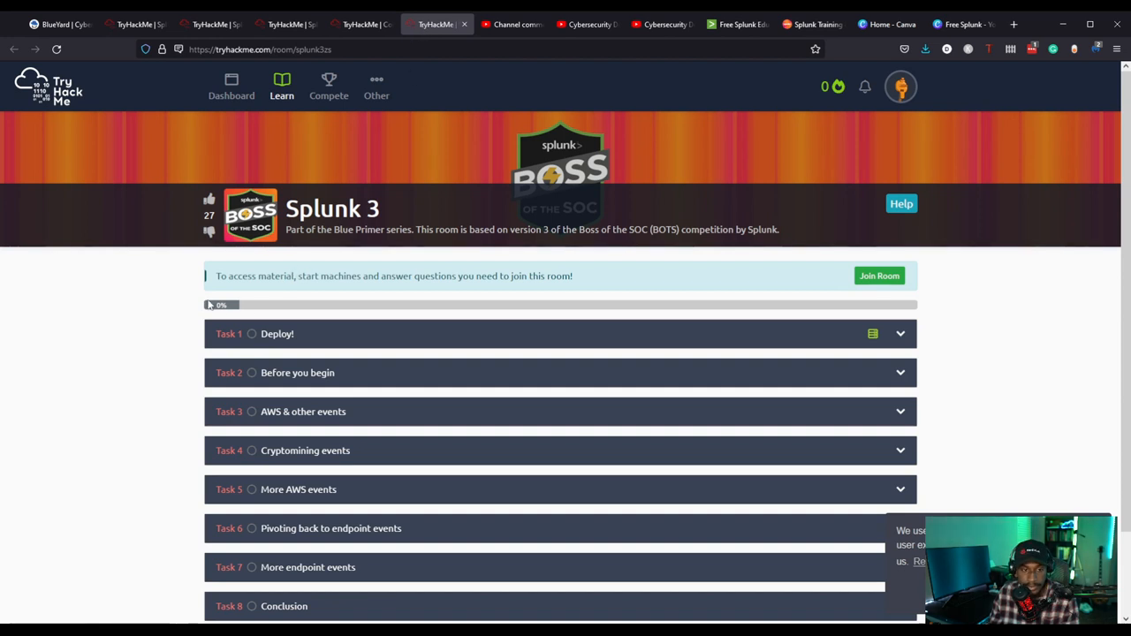
scroll("down", 3)
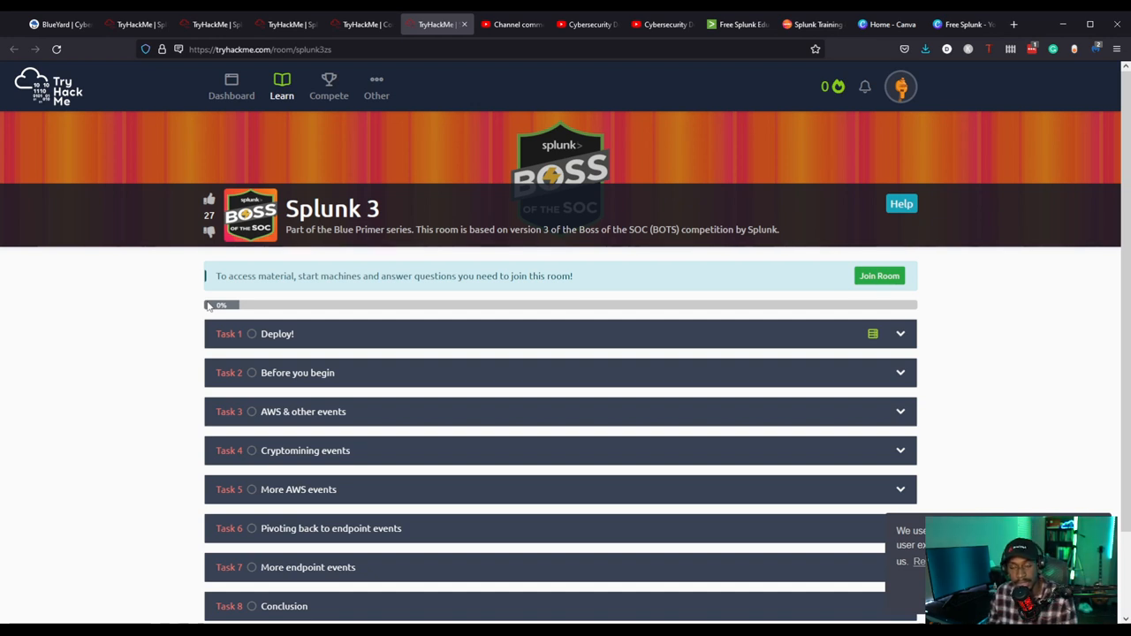
mouse_move(428, 45)
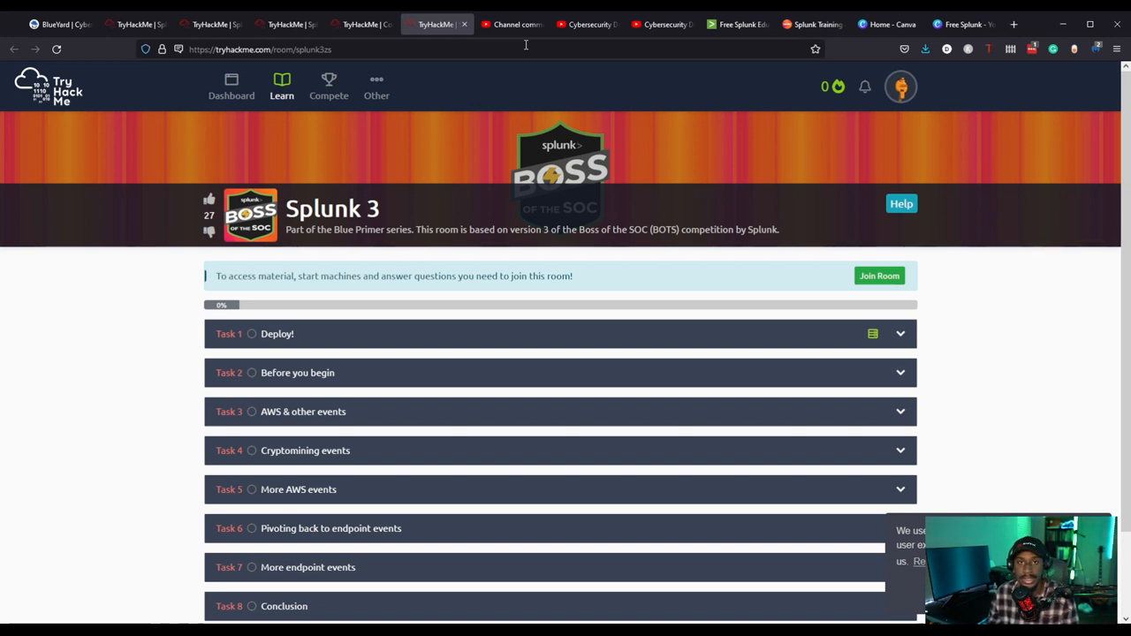
mouse_move(525, 68)
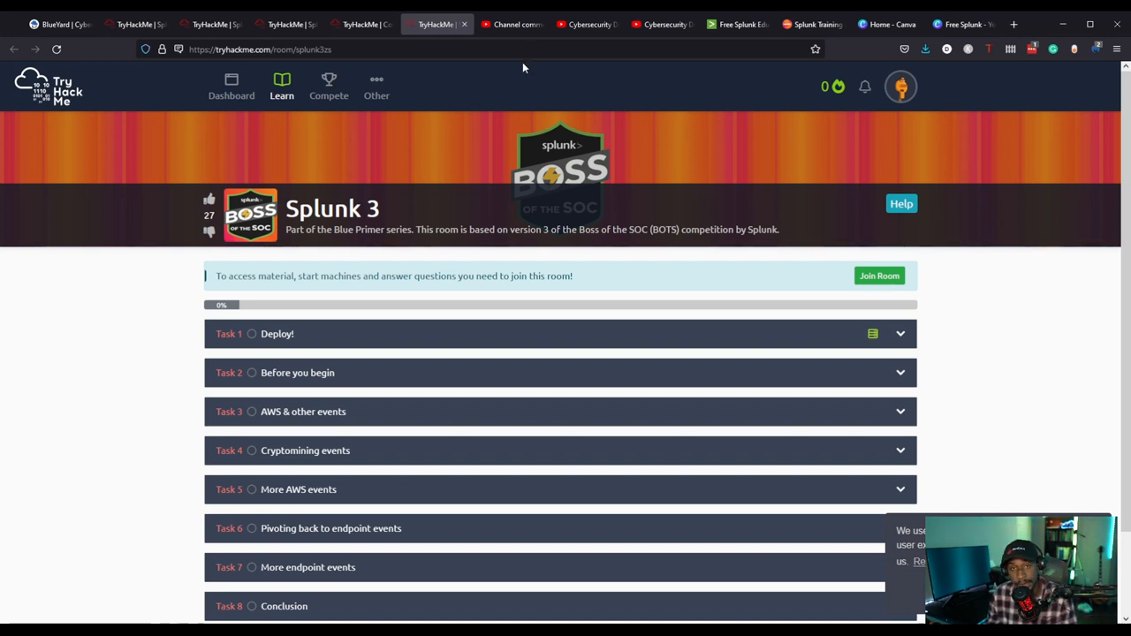
mouse_move(228, 351)
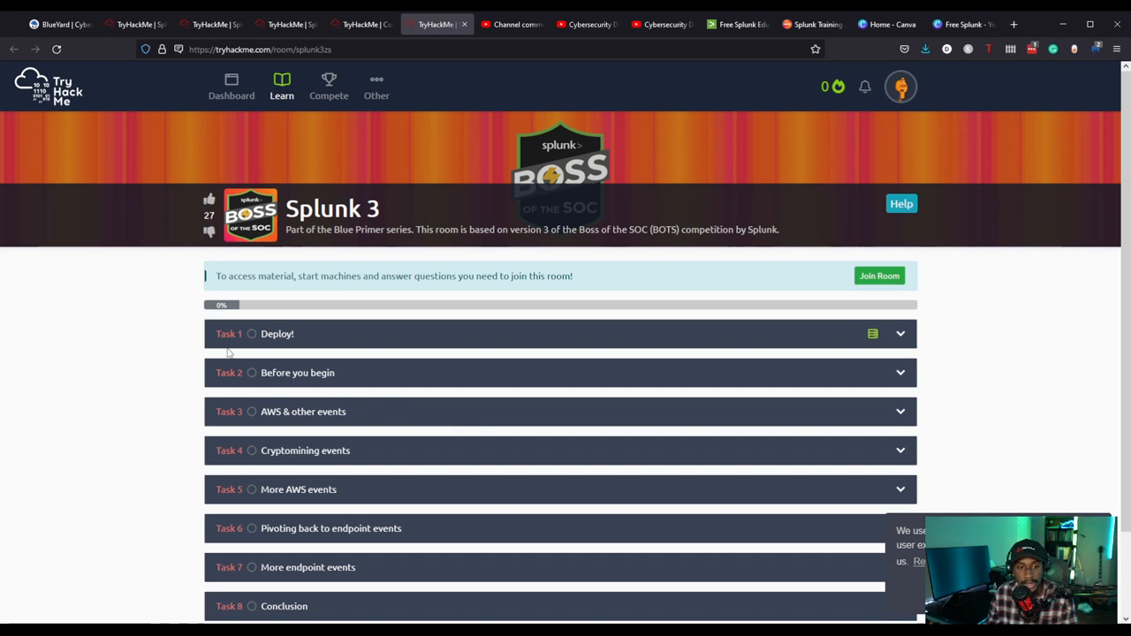
mouse_move(285, 147)
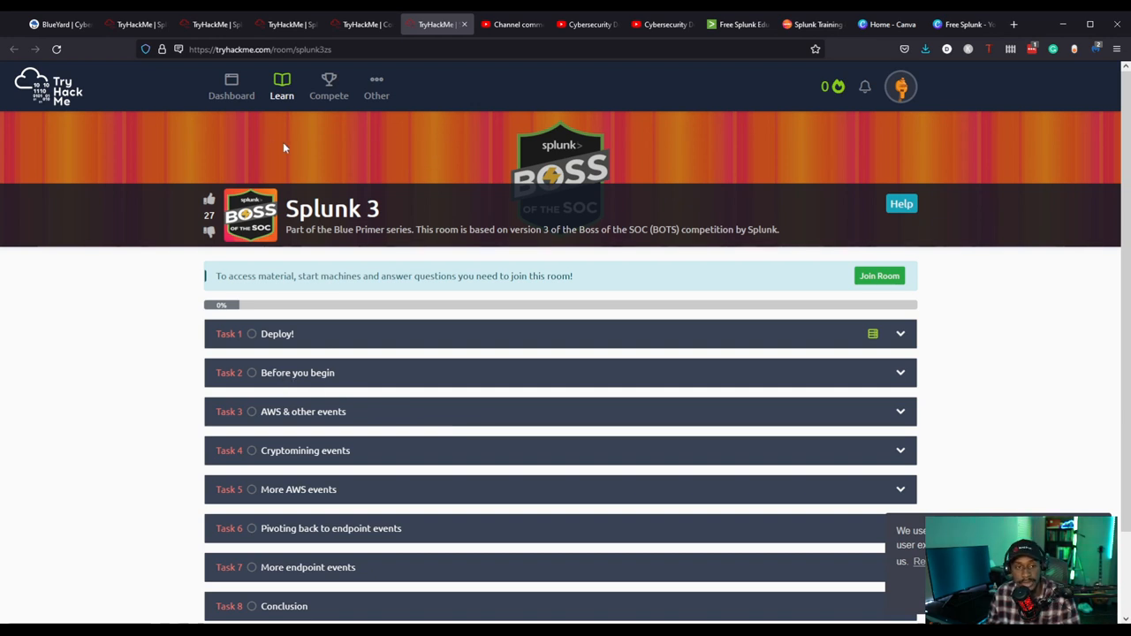
mouse_move(433, 235)
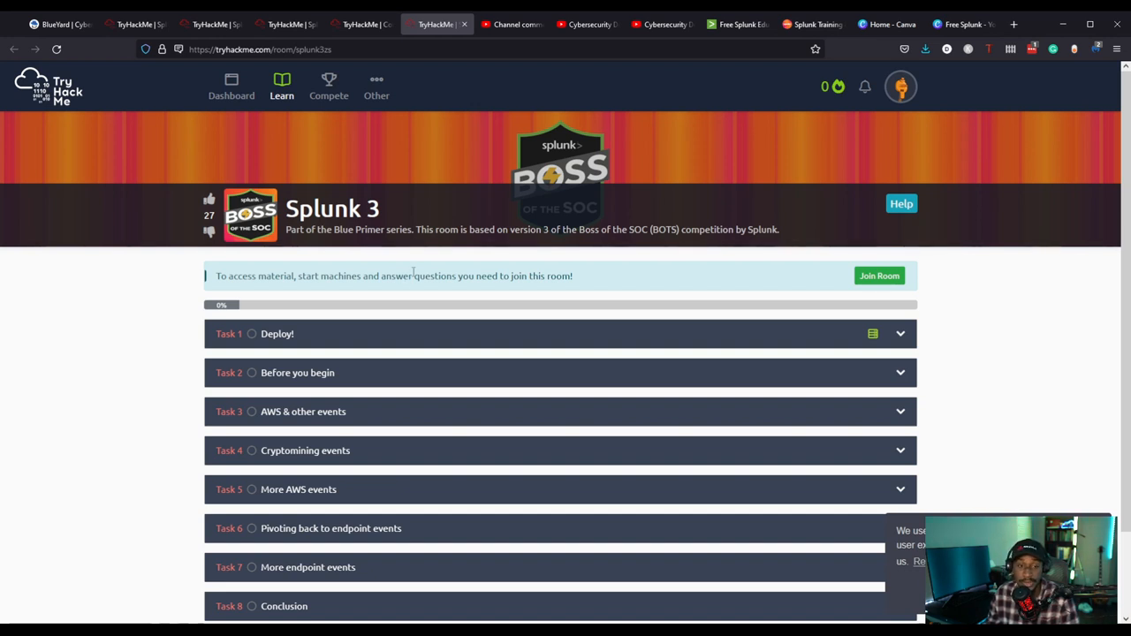
mouse_move(1013, 311)
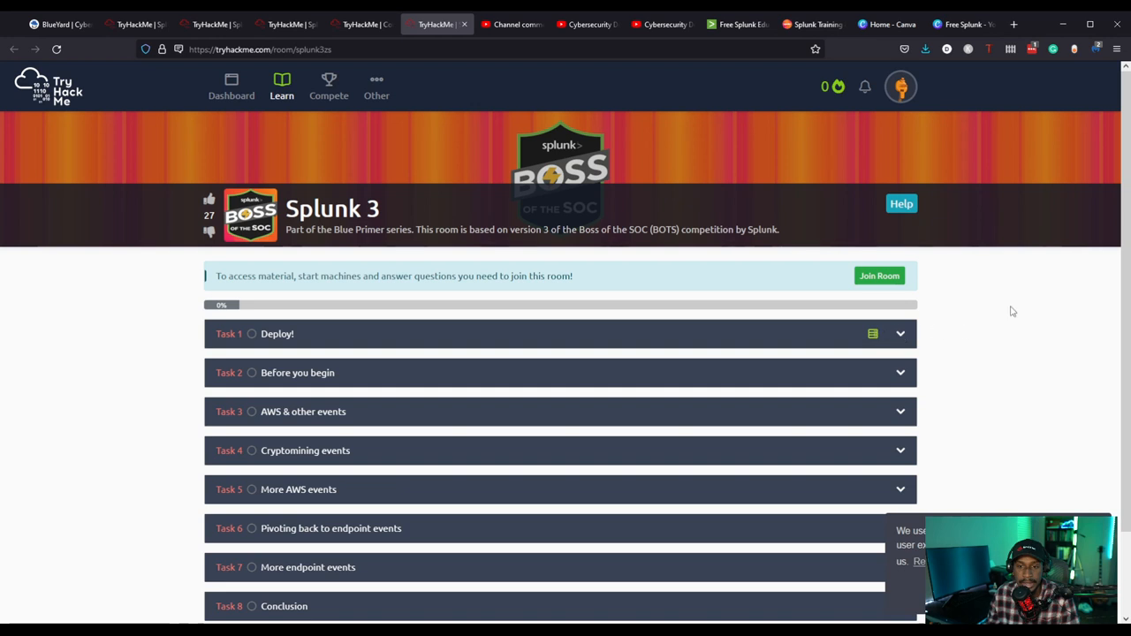
scroll("down", 3)
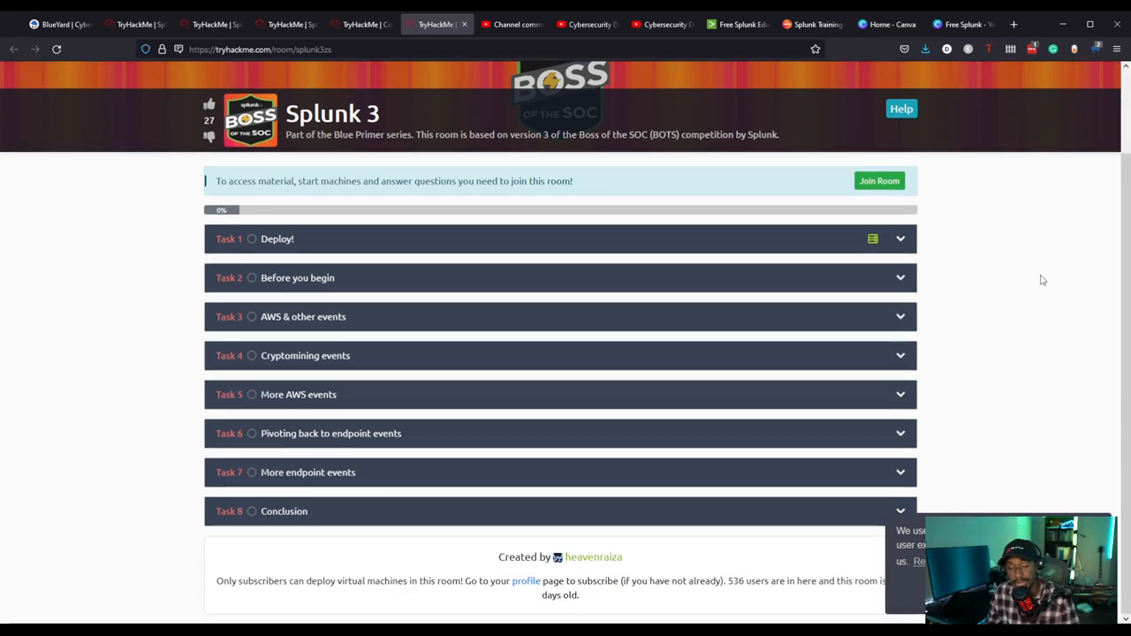
mouse_move(1030, 282)
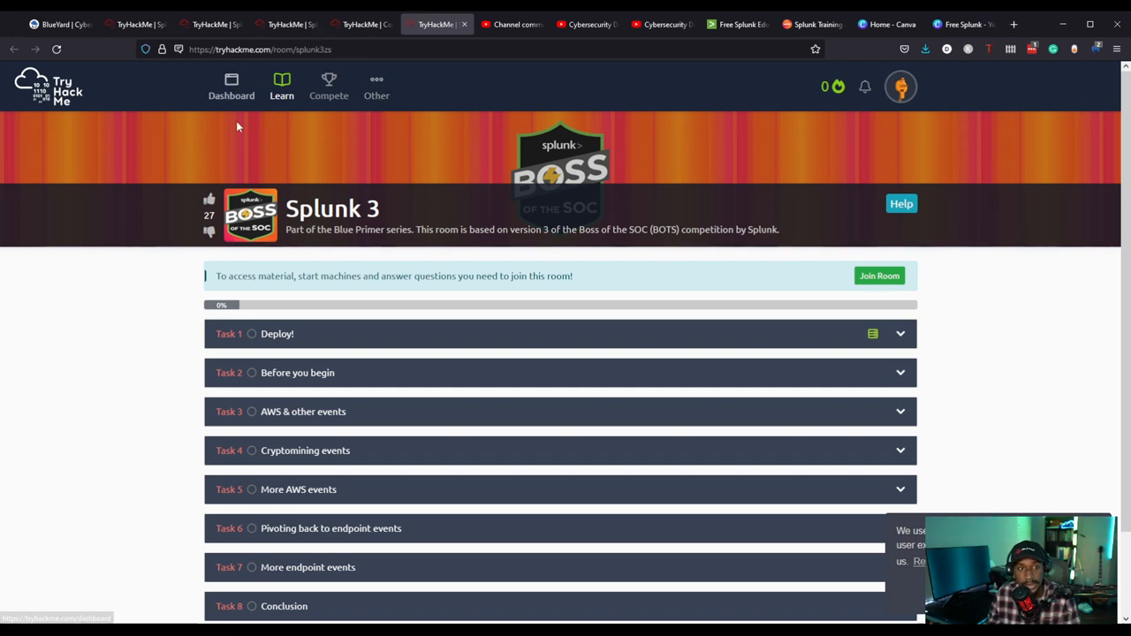
mouse_move(252, 155)
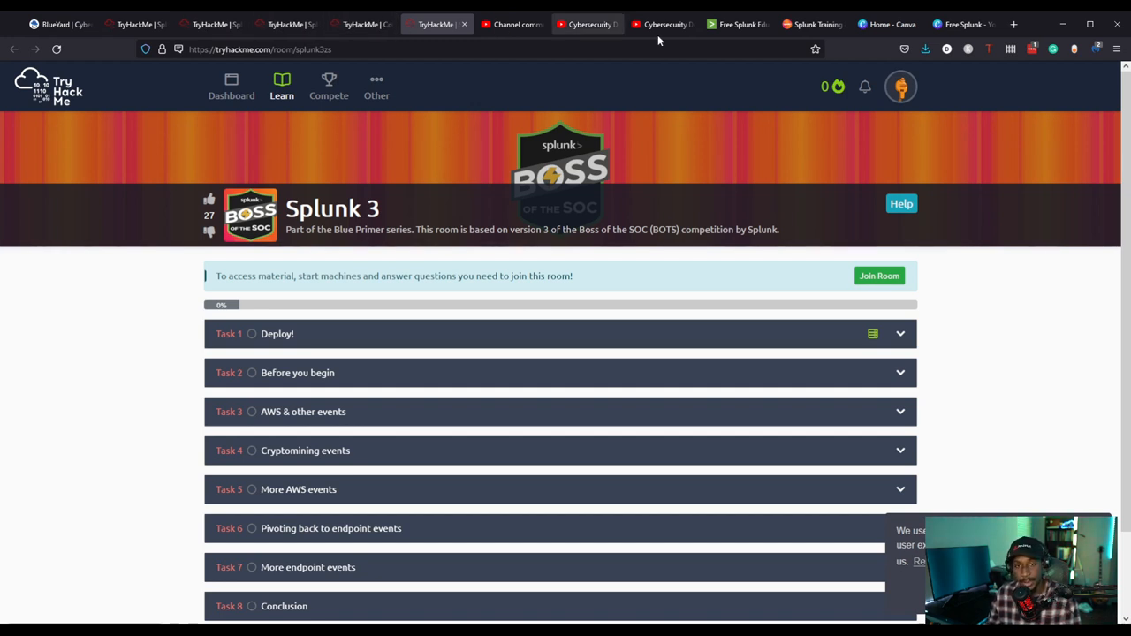
Bring back the Forwarding Windows Event Logs to Splunk video, paused on New Index setup.
left_click(662, 24)
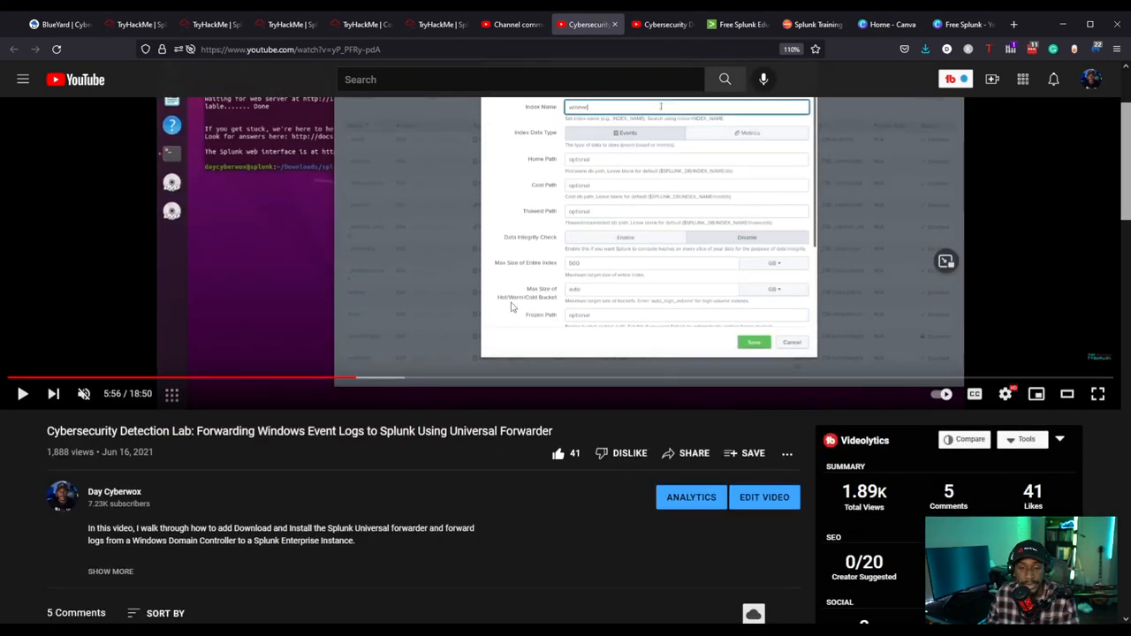
left_click(512, 24)
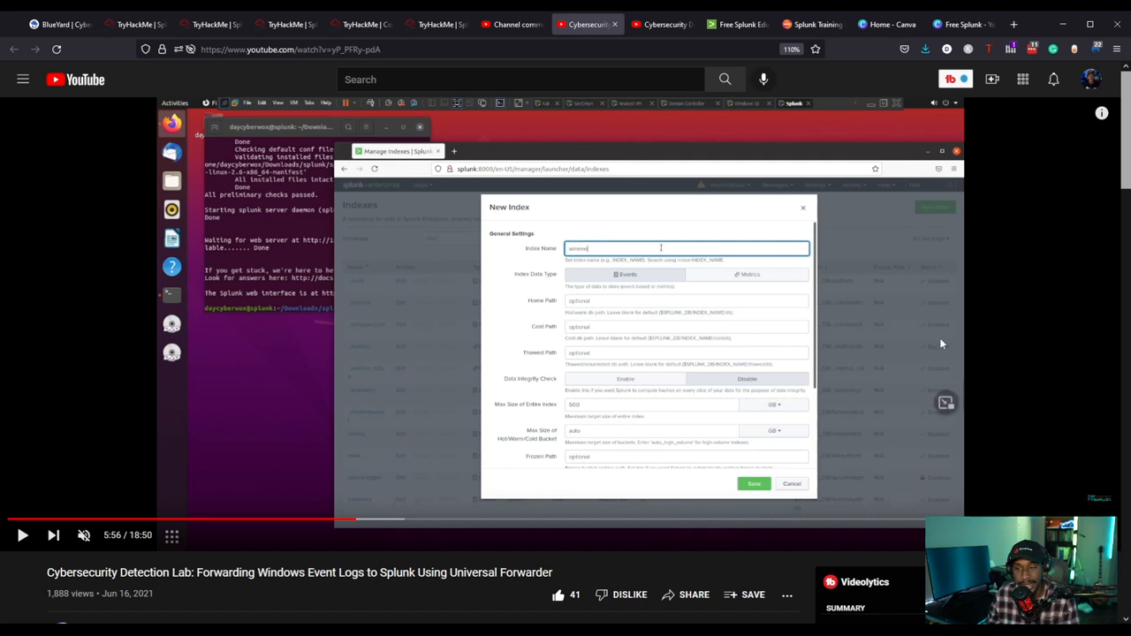
mouse_move(735, 361)
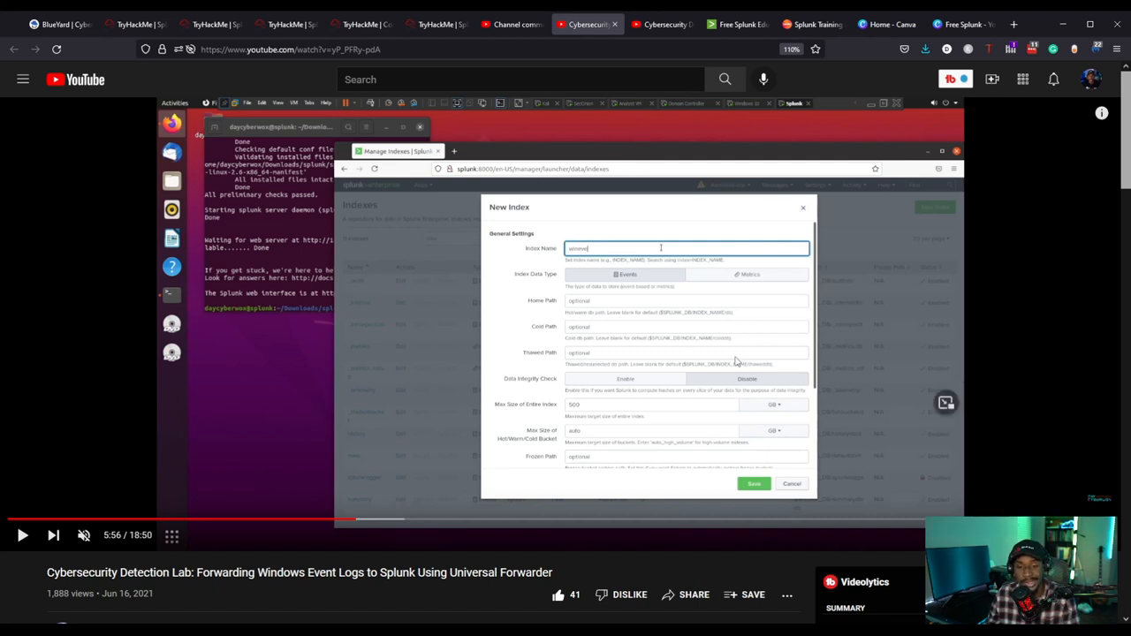